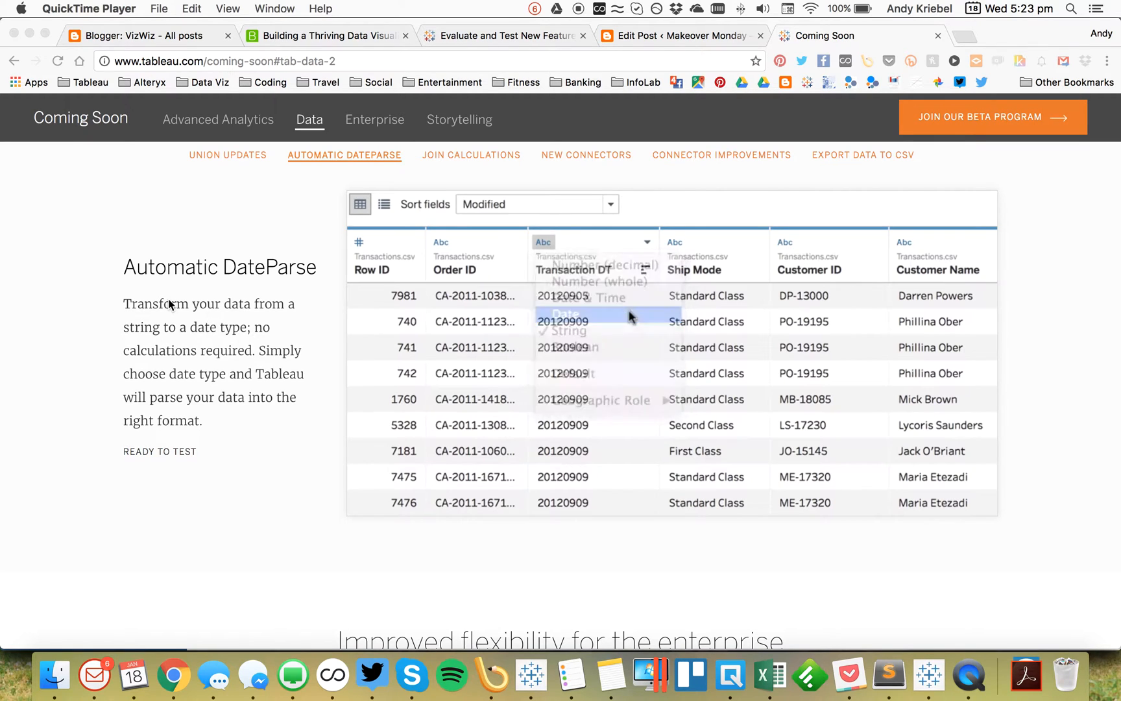
Watch the DateParse demo turn Transaction DT strings into dates, then switch to Tableau
left_click(567, 313)
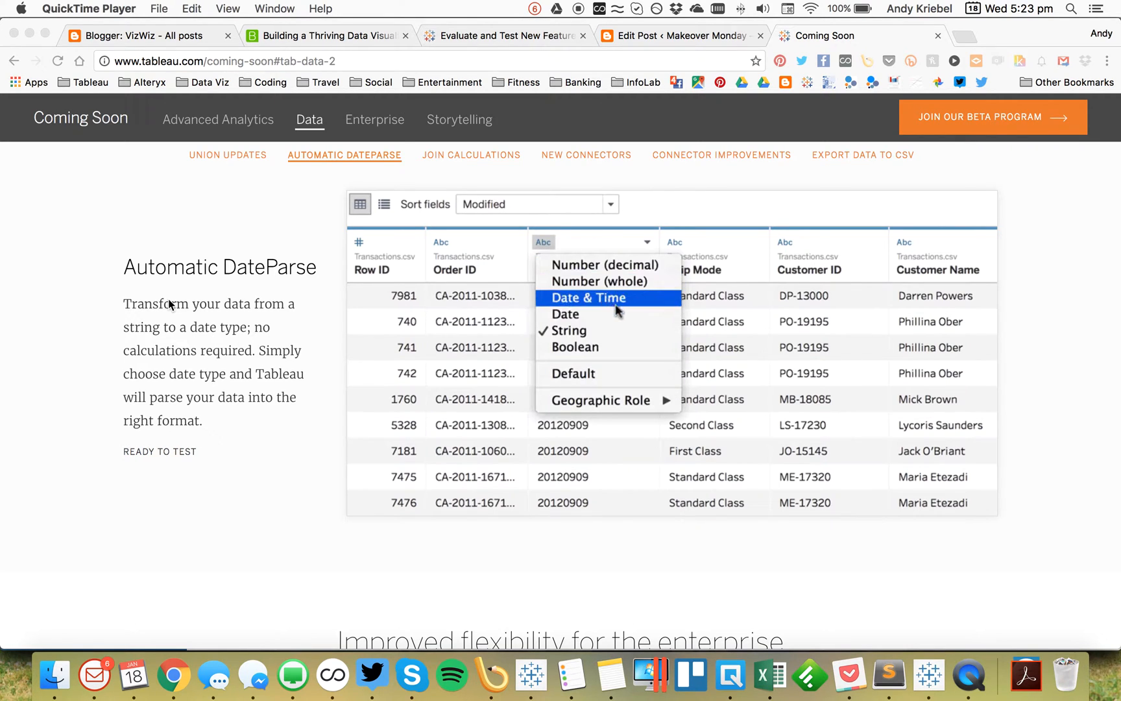
left_click(587, 297)
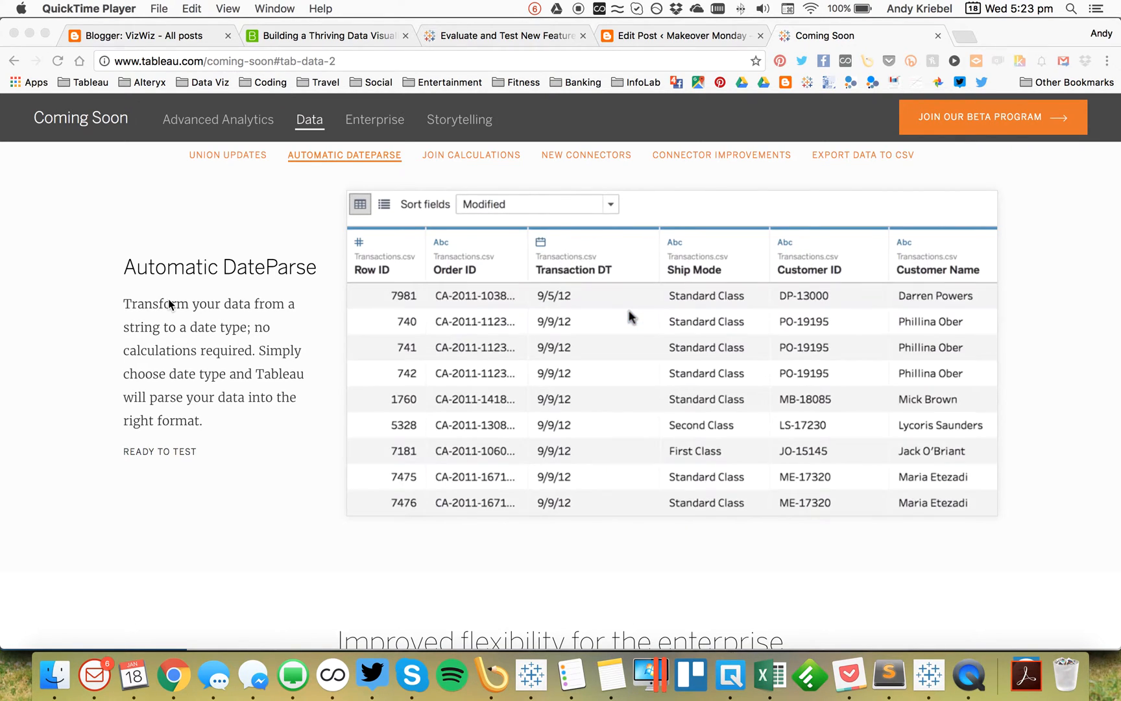
mouse_move(857, 637)
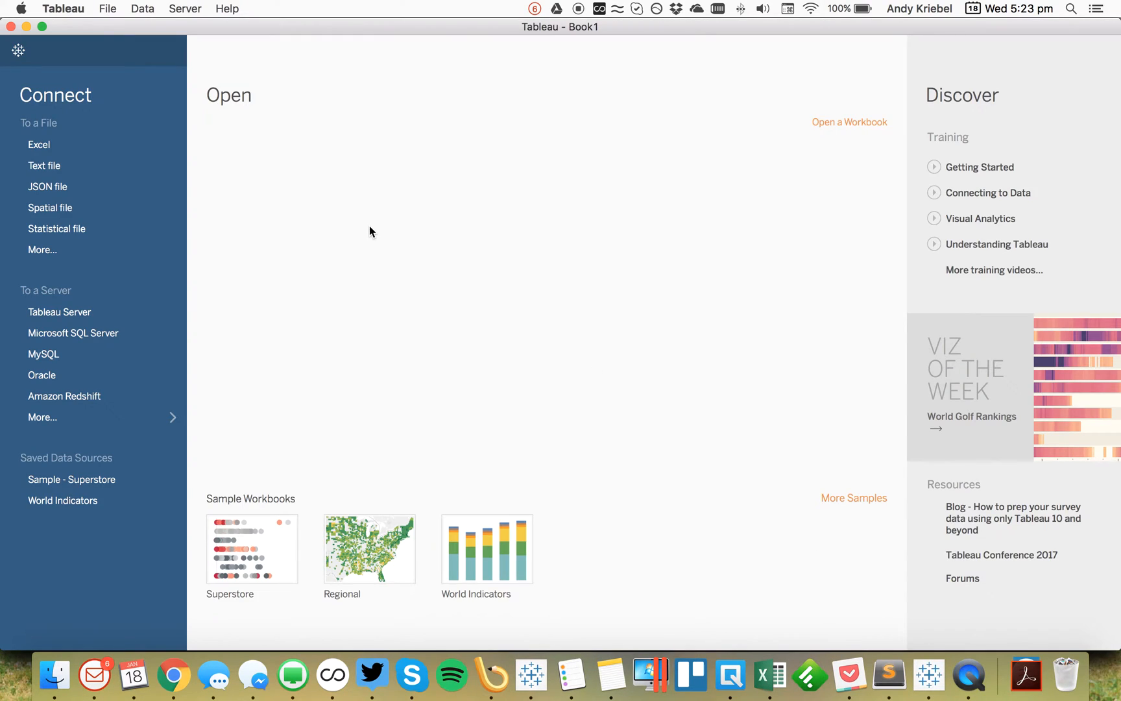
mouse_move(44, 166)
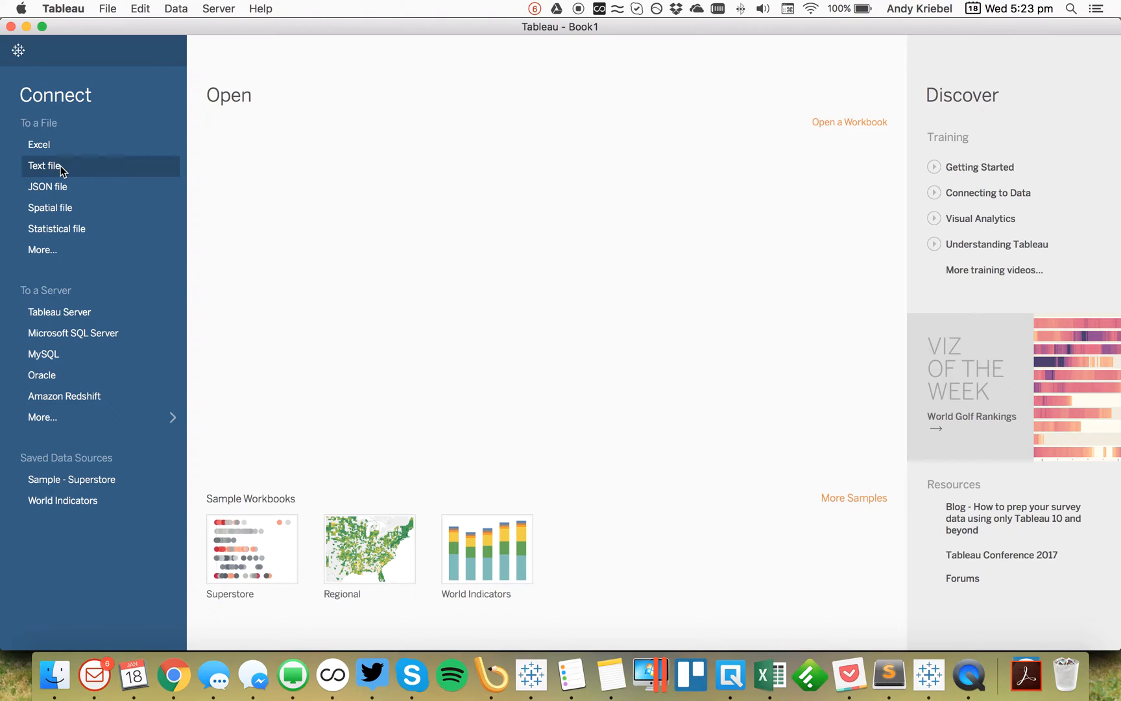
Connect to 'WhatsApp Chat - Zen Master Tour.txt' as a text file data source
left_click(44, 165)
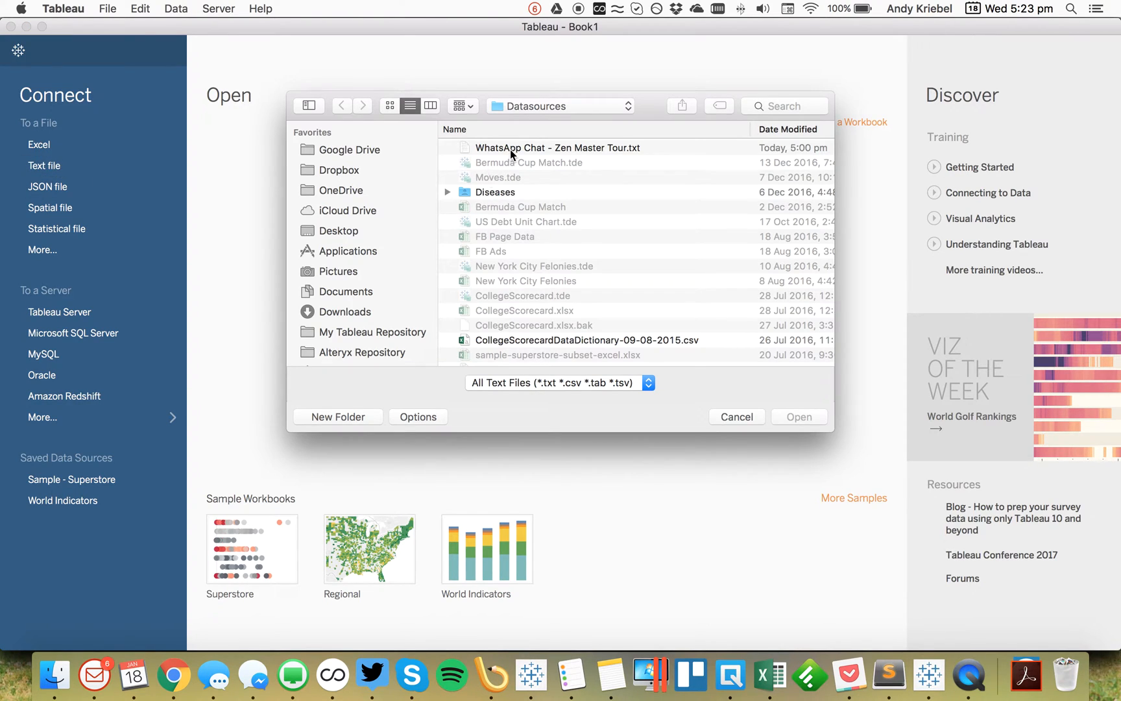
left_click(556, 147)
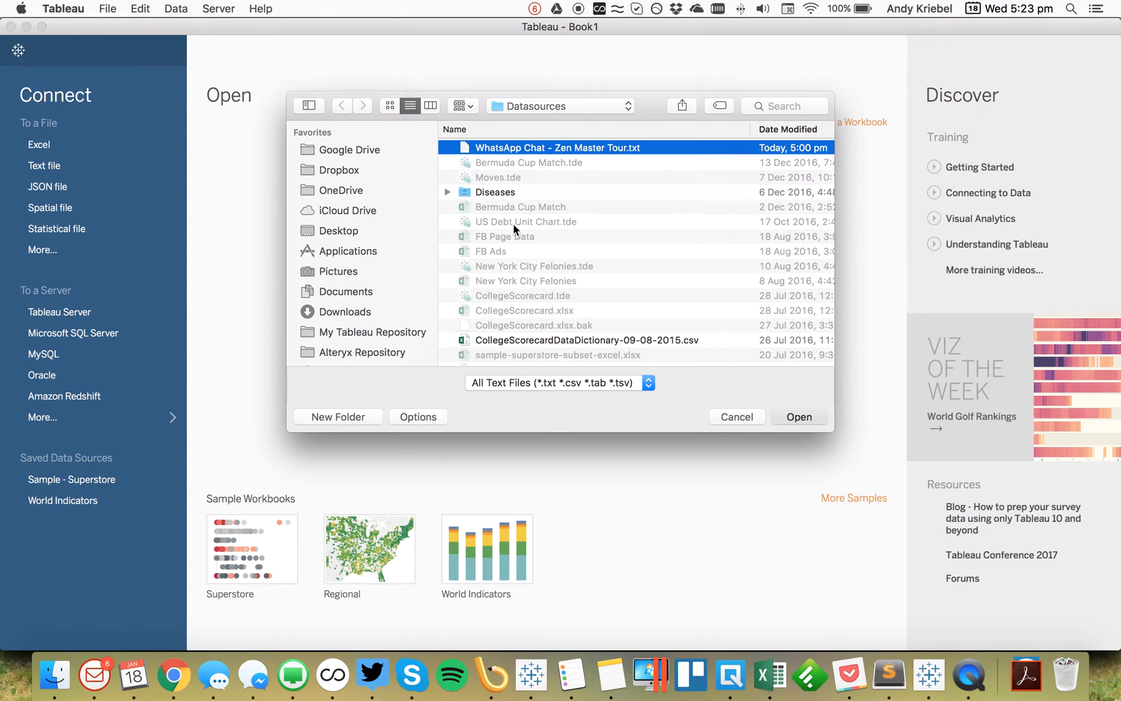
left_click(798, 416)
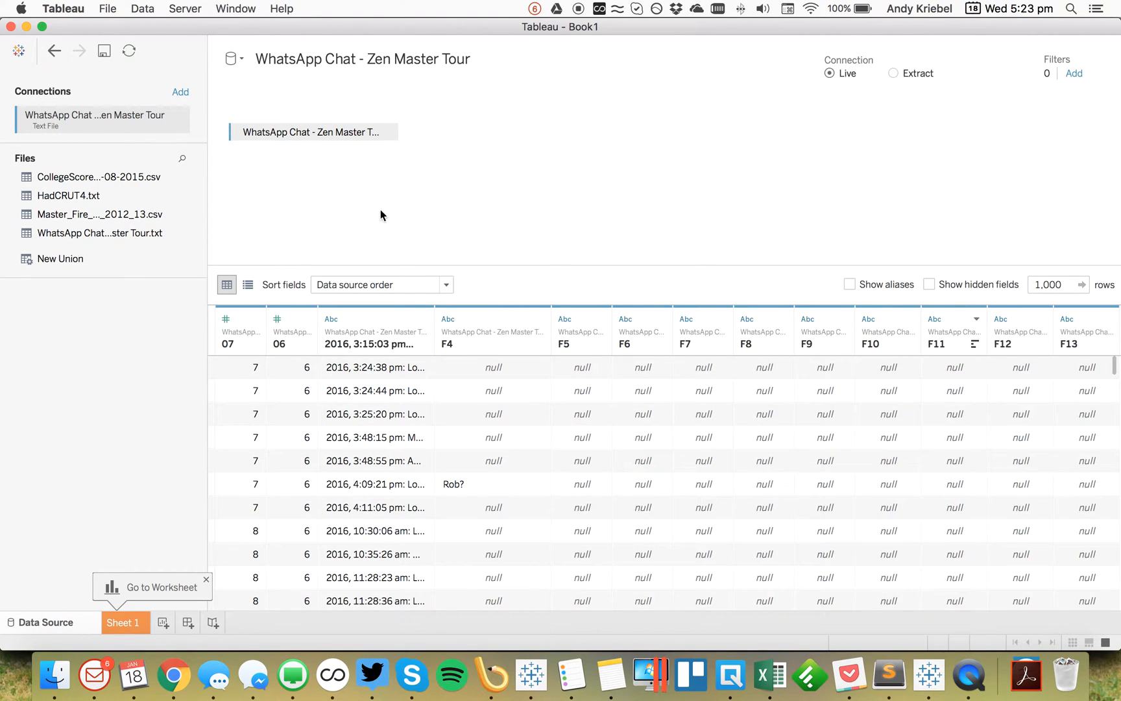
Set the text file's field separator to Vertical Bar and locale to English (United Kingdom)
left_click(386, 132)
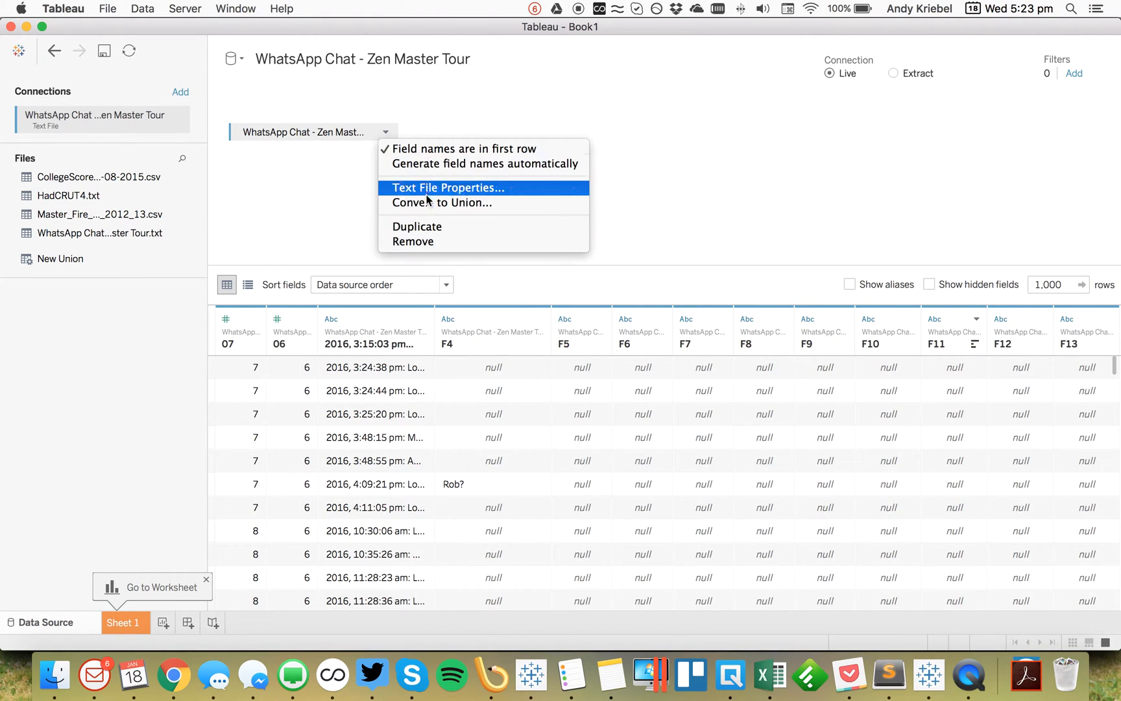
mouse_move(426, 195)
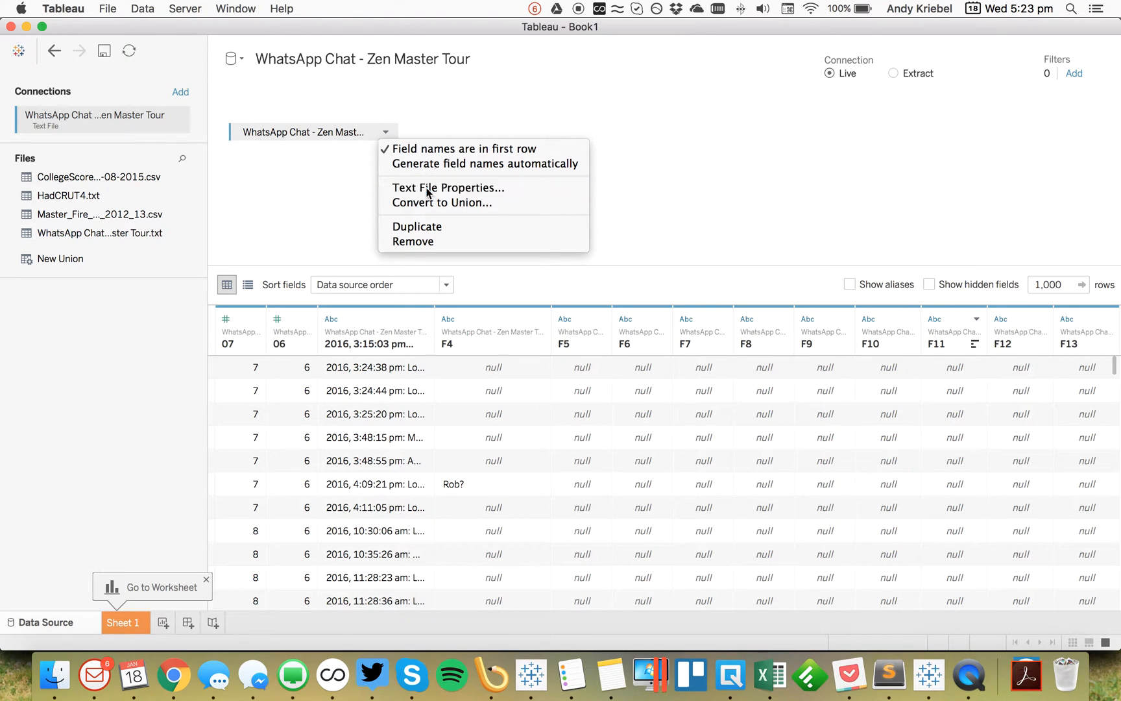
left_click(448, 188)
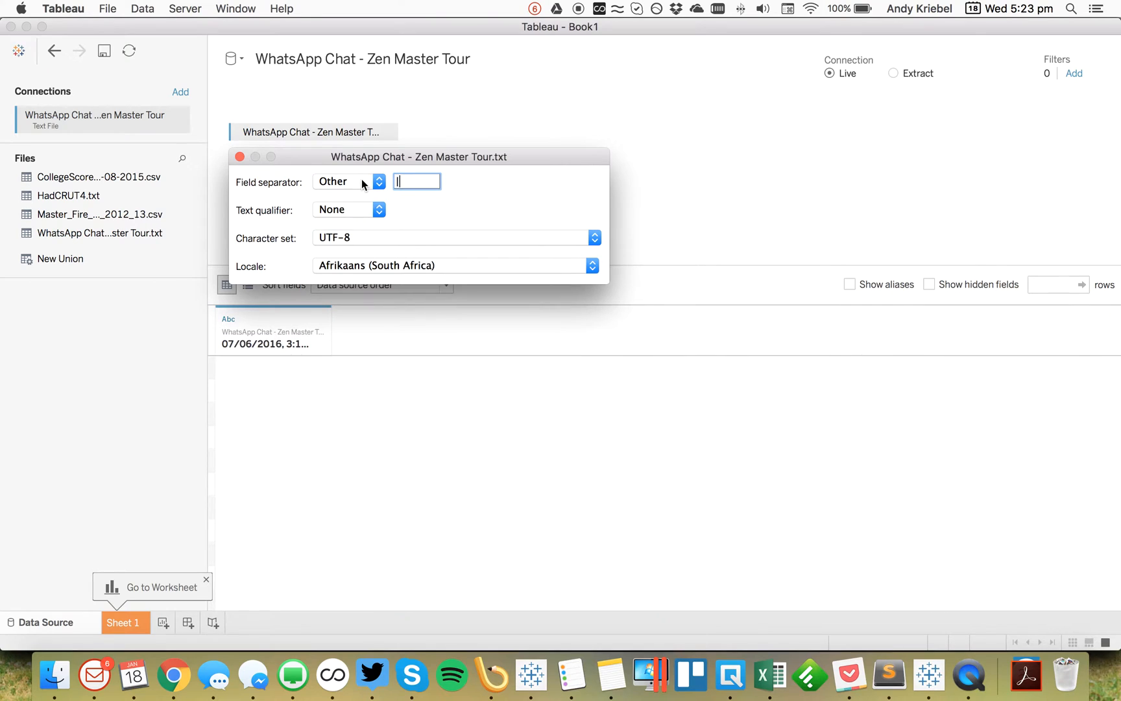
left_click(349, 181)
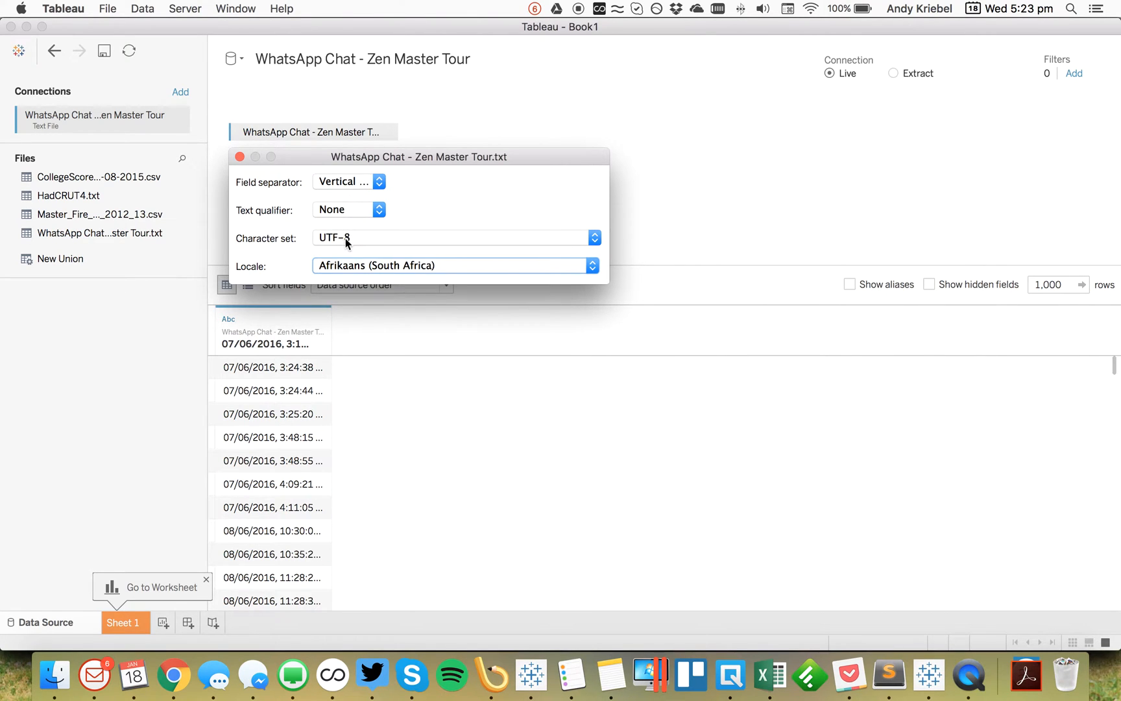
left_click(590, 265)
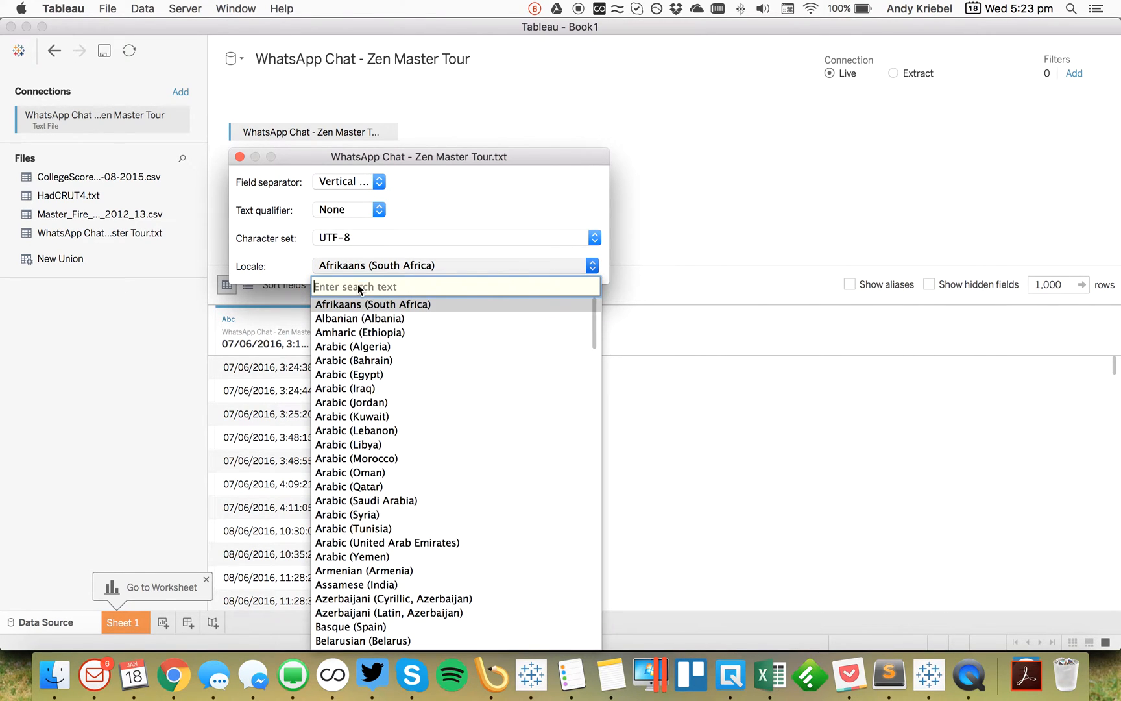
type("unit")
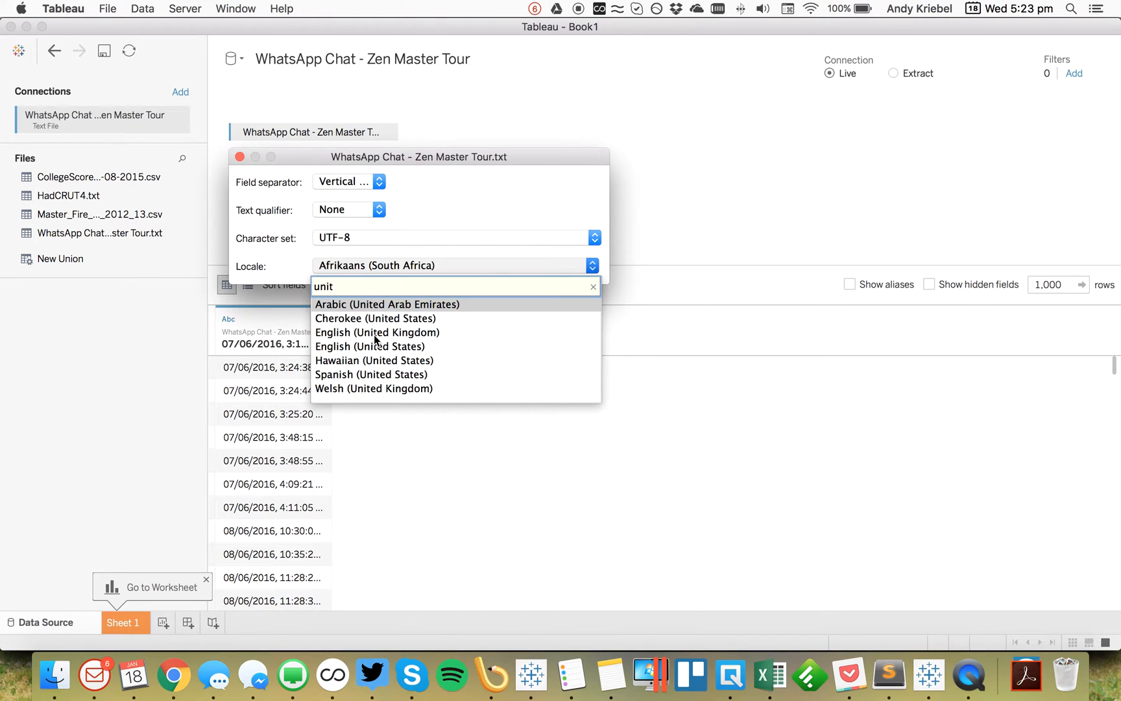
left_click(377, 332)
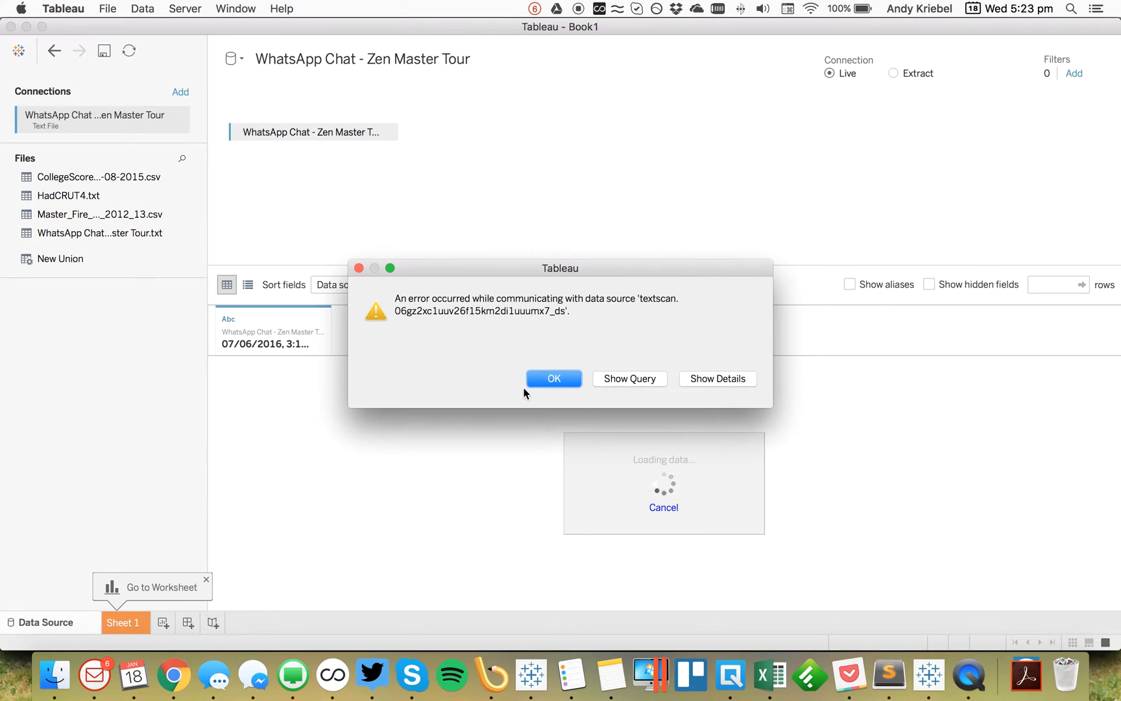
left_click(553, 378)
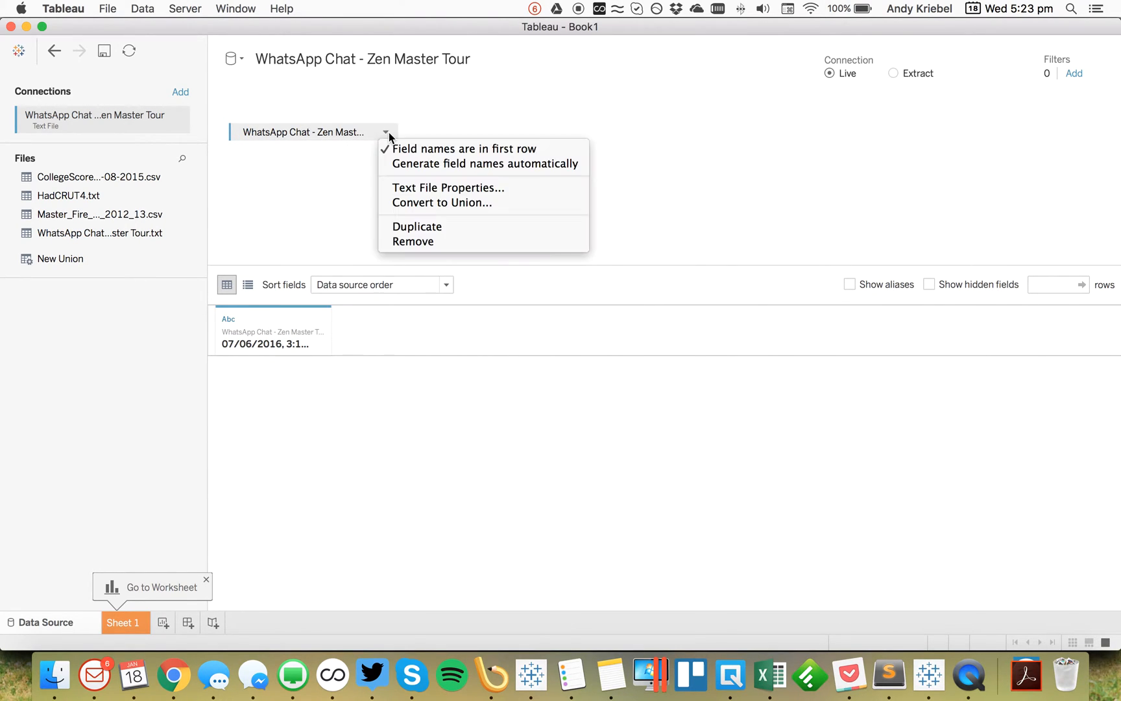
Generate field names automatically so the first chat line stays as data
left_click(413, 155)
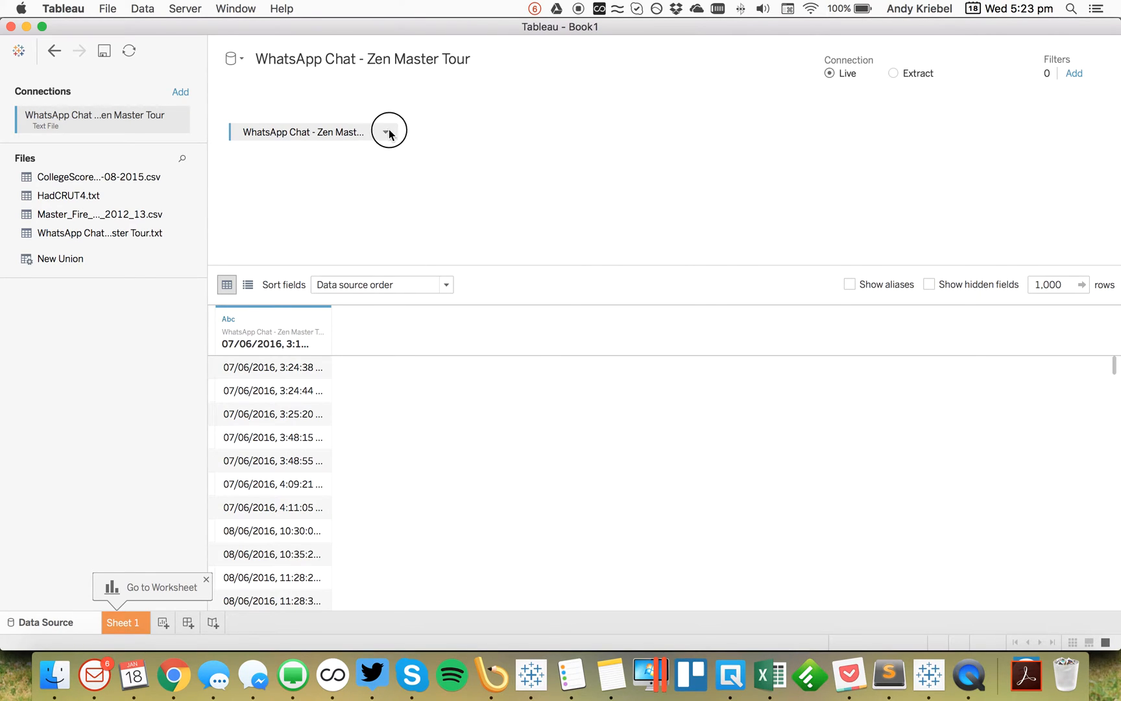
mouse_move(413, 170)
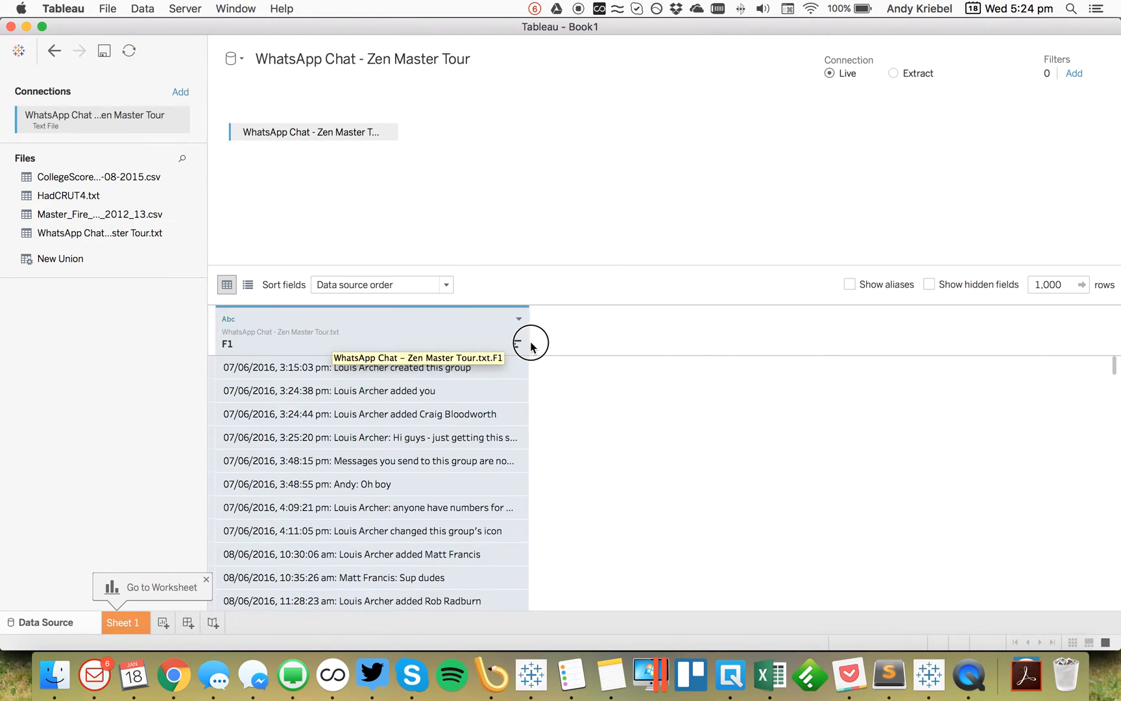
mouse_move(245, 373)
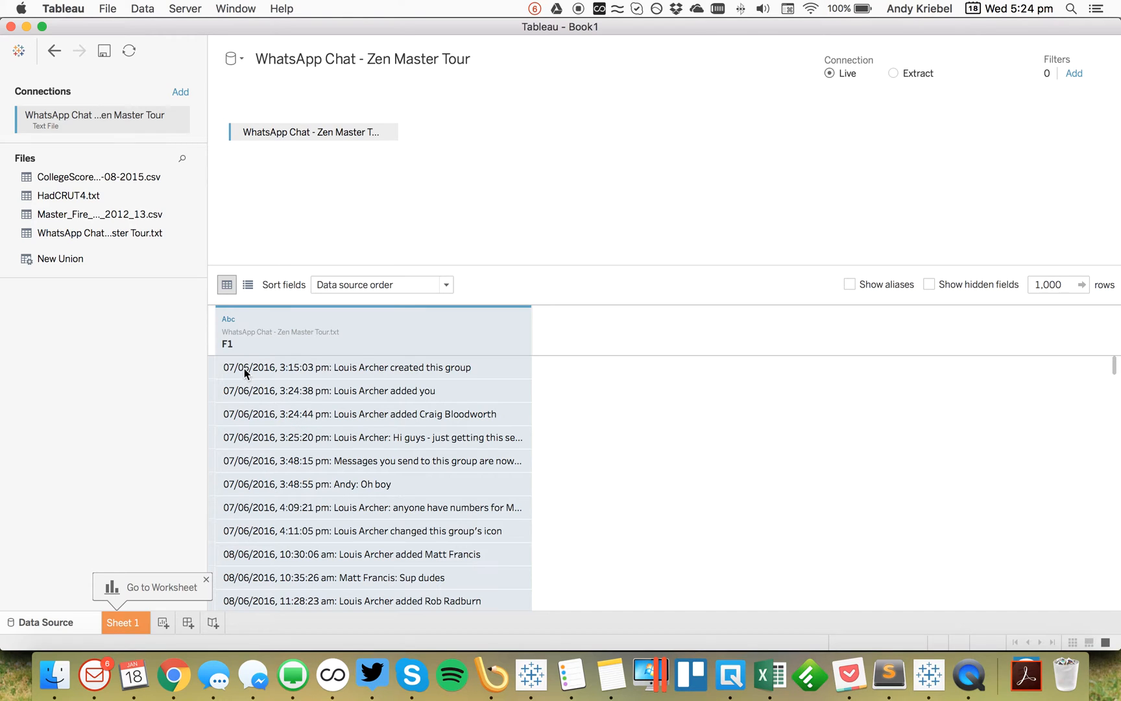
mouse_move(292, 377)
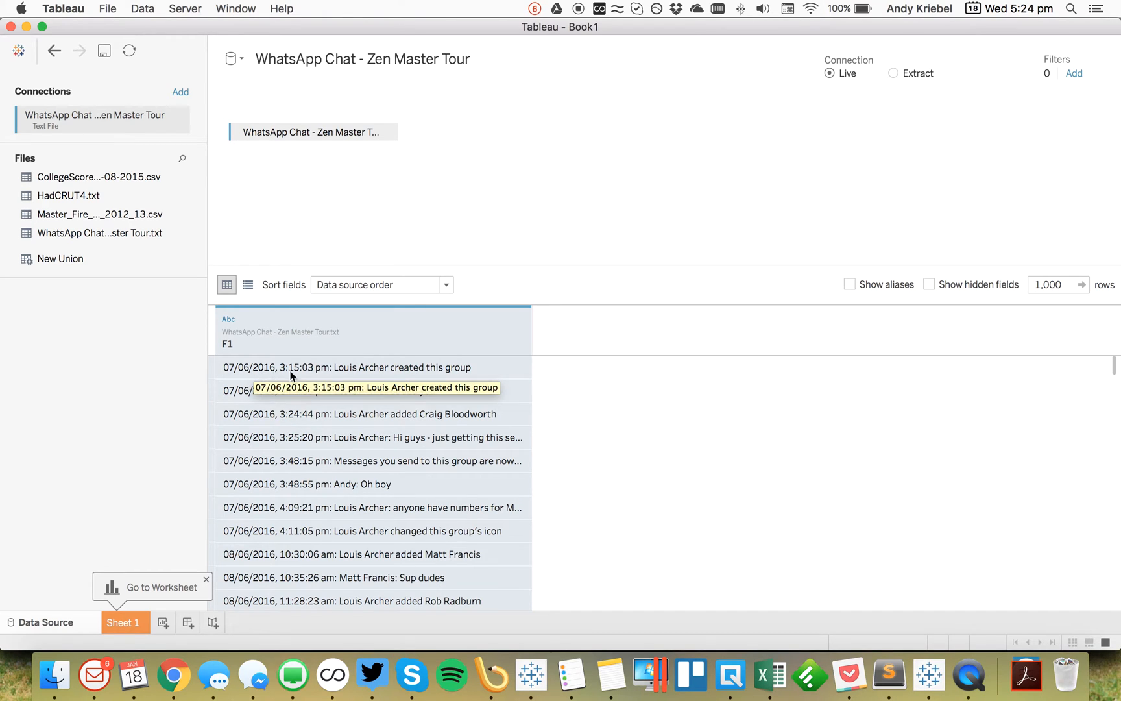
mouse_move(343, 494)
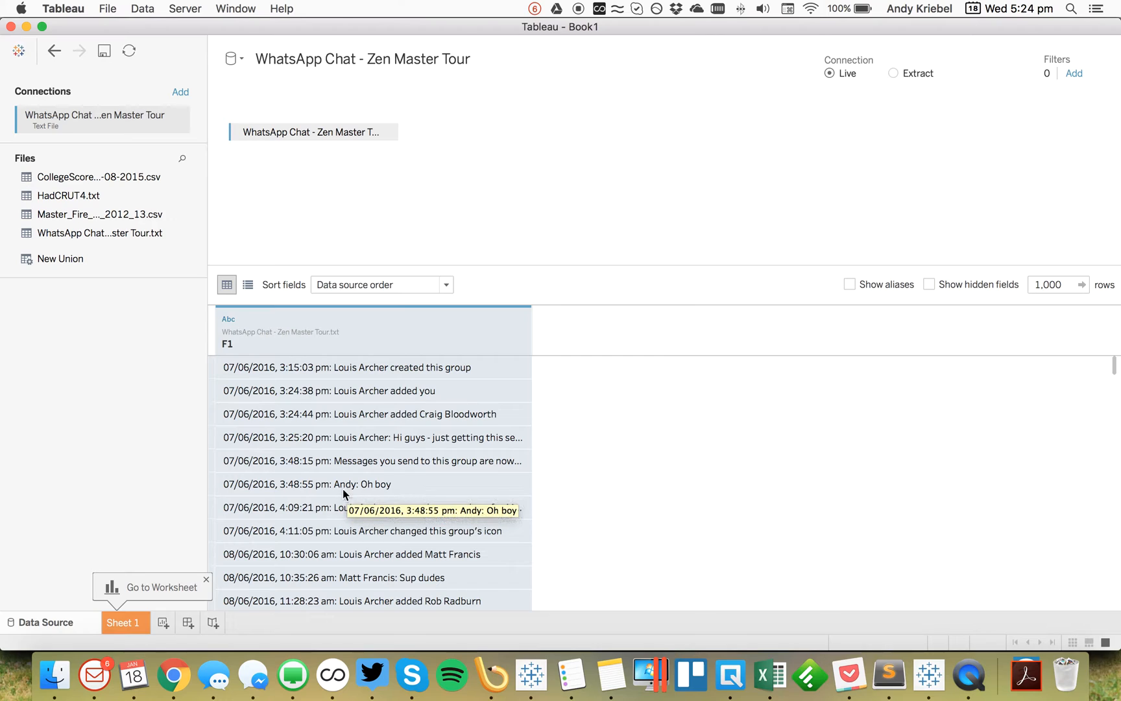
mouse_move(379, 485)
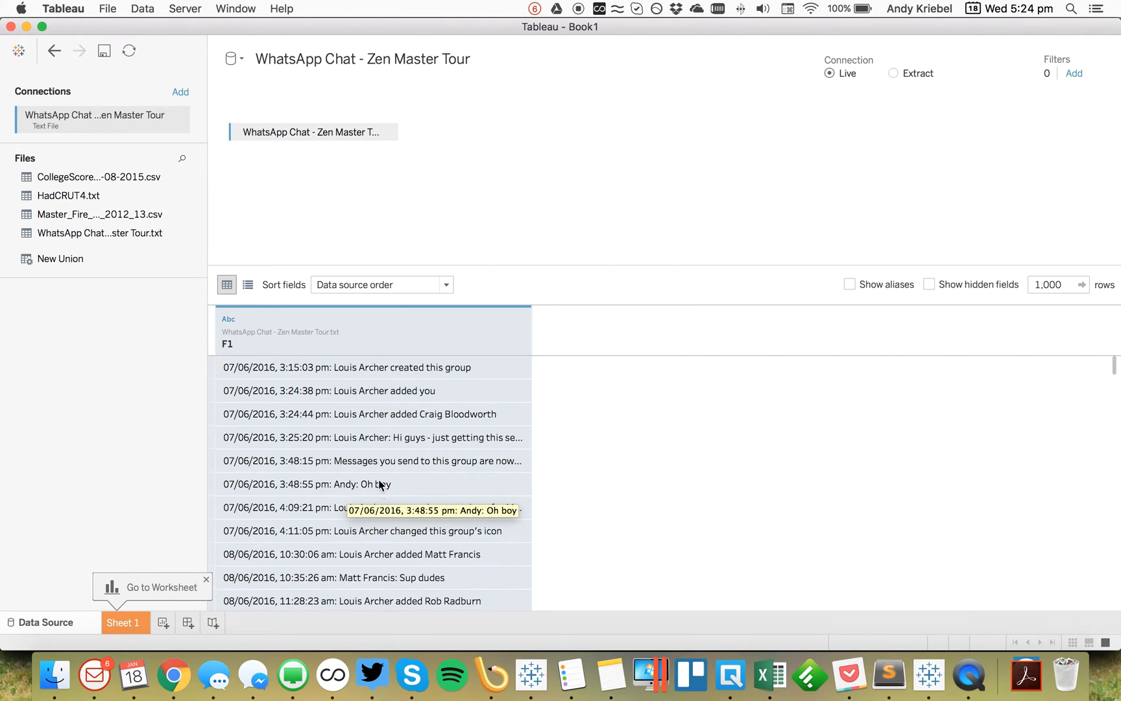
mouse_move(530, 318)
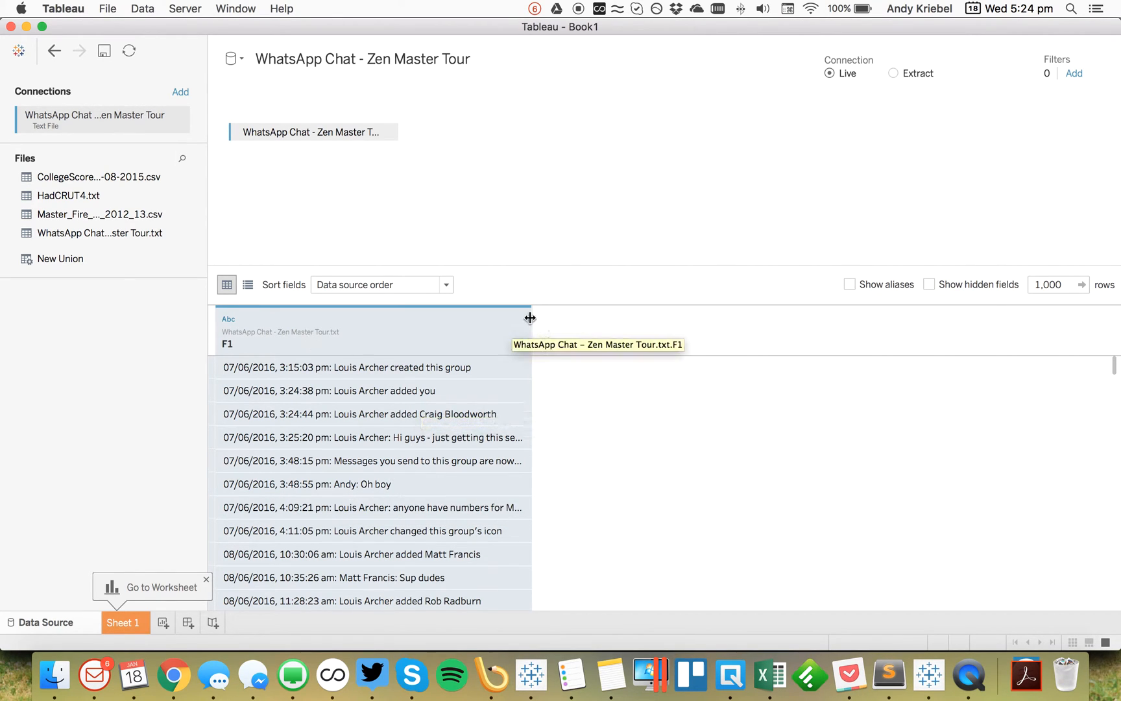
Custom-split the F1 field on ':' into its first 3 columns
left_click(520, 318)
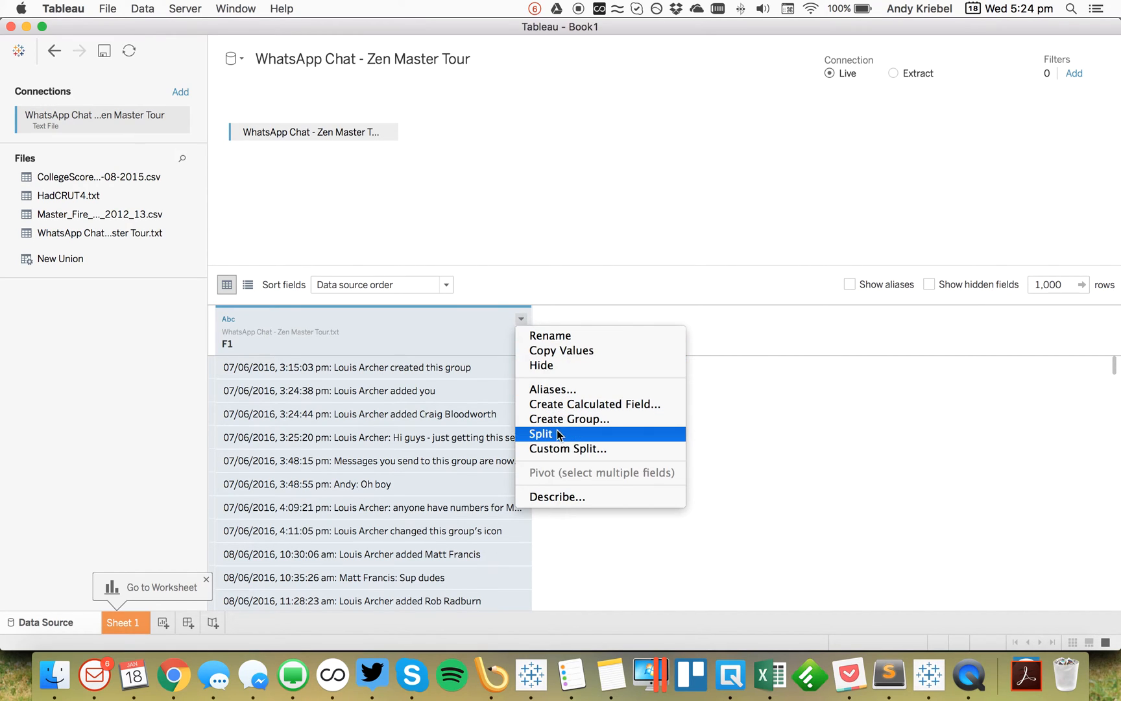
left_click(568, 448)
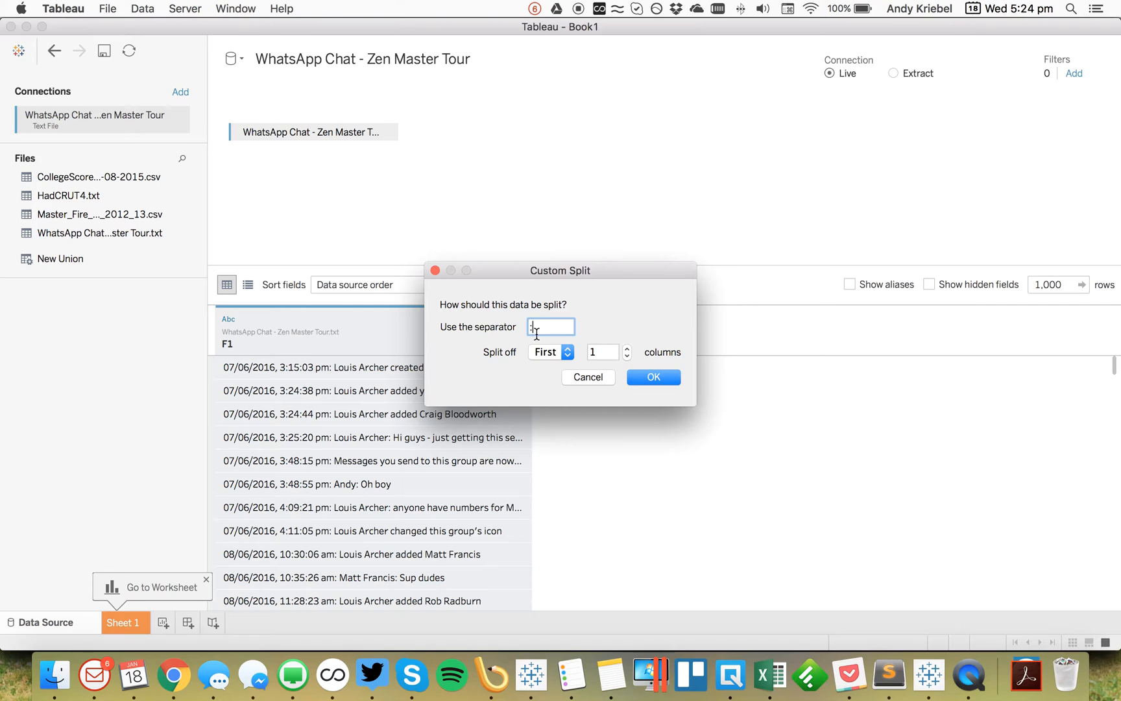
left_click(627, 348)
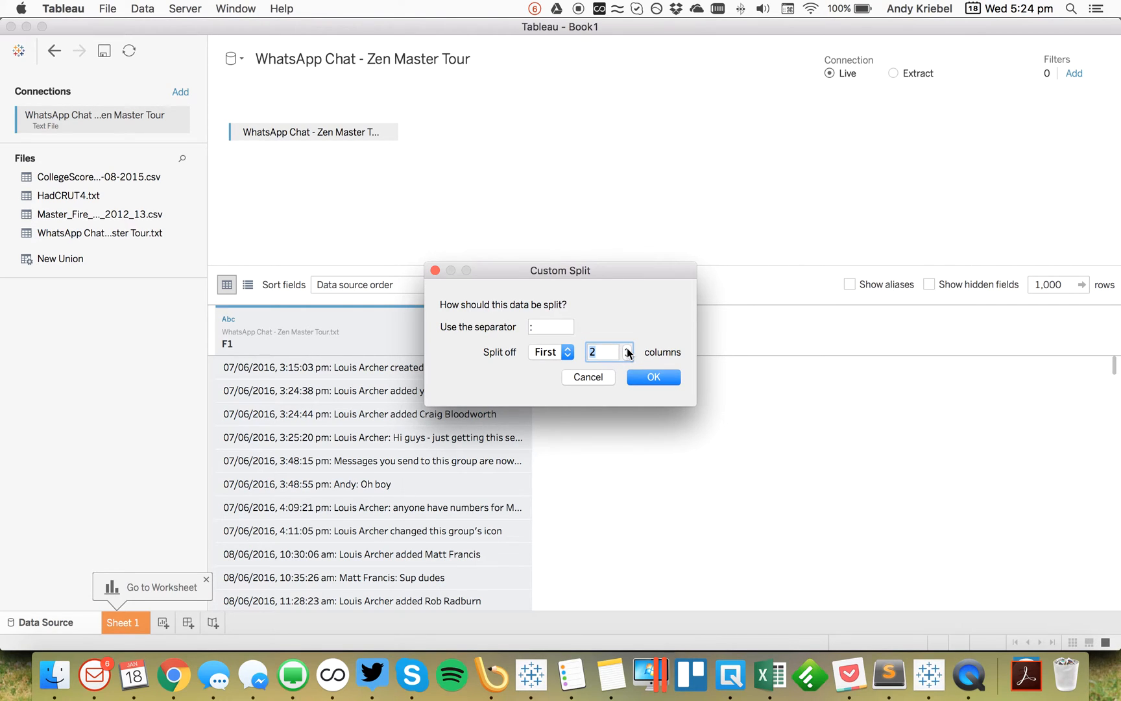
left_click(627, 348)
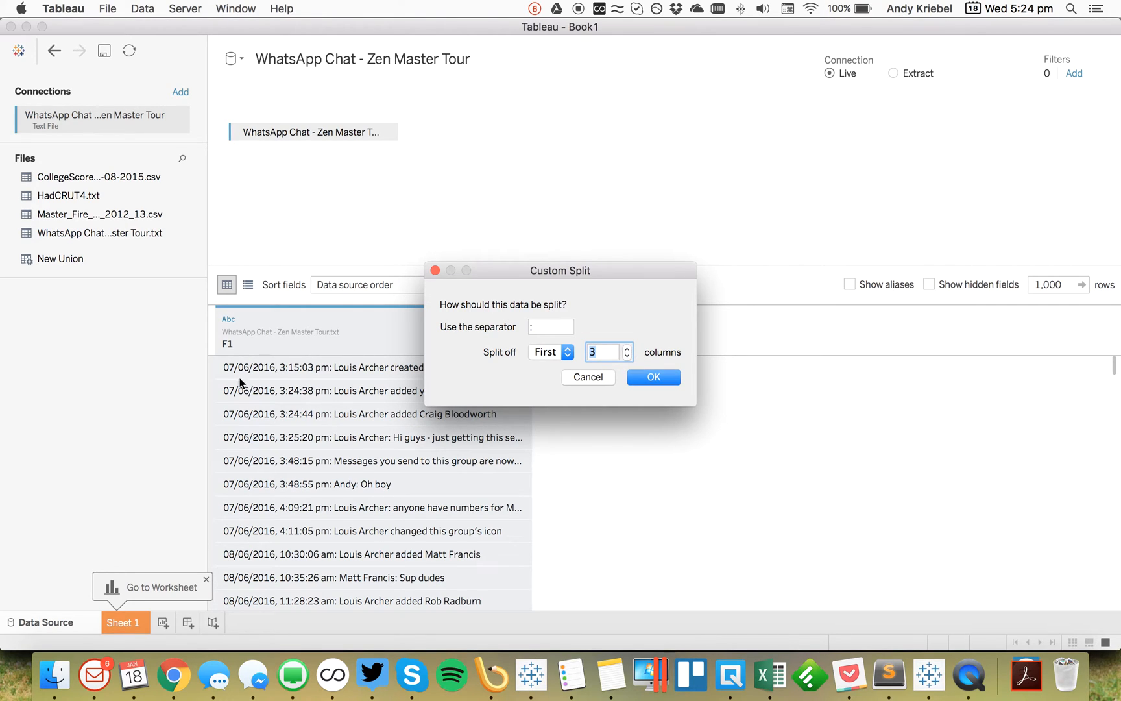
mouse_move(311, 372)
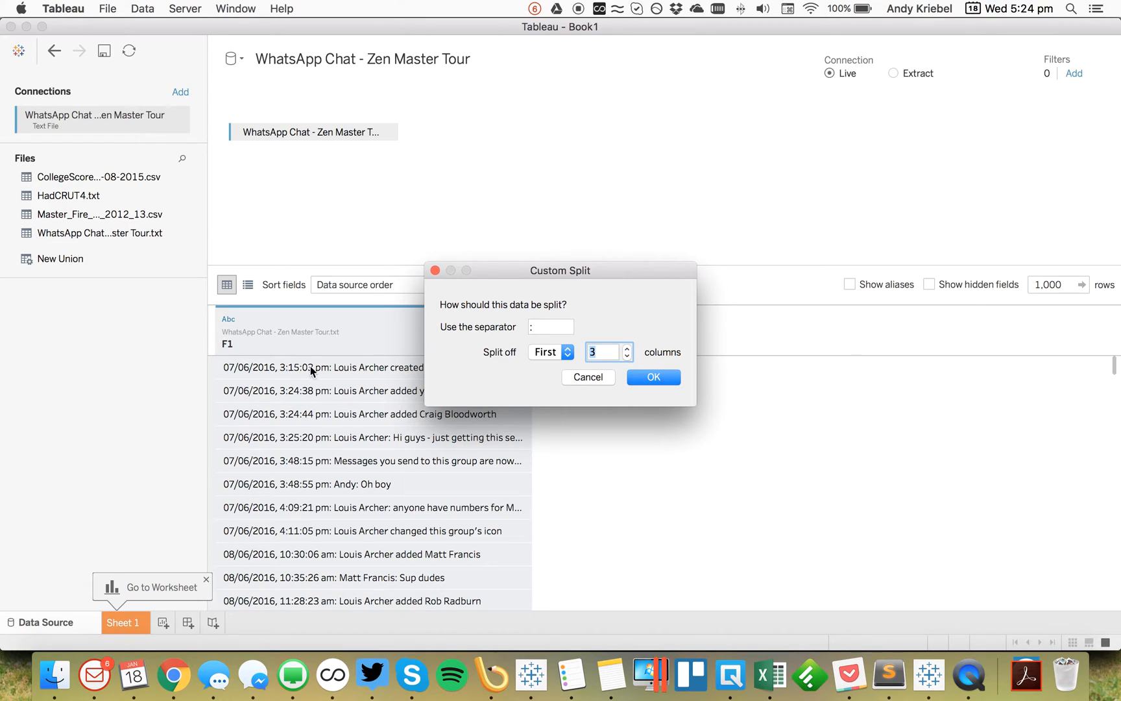
mouse_move(340, 493)
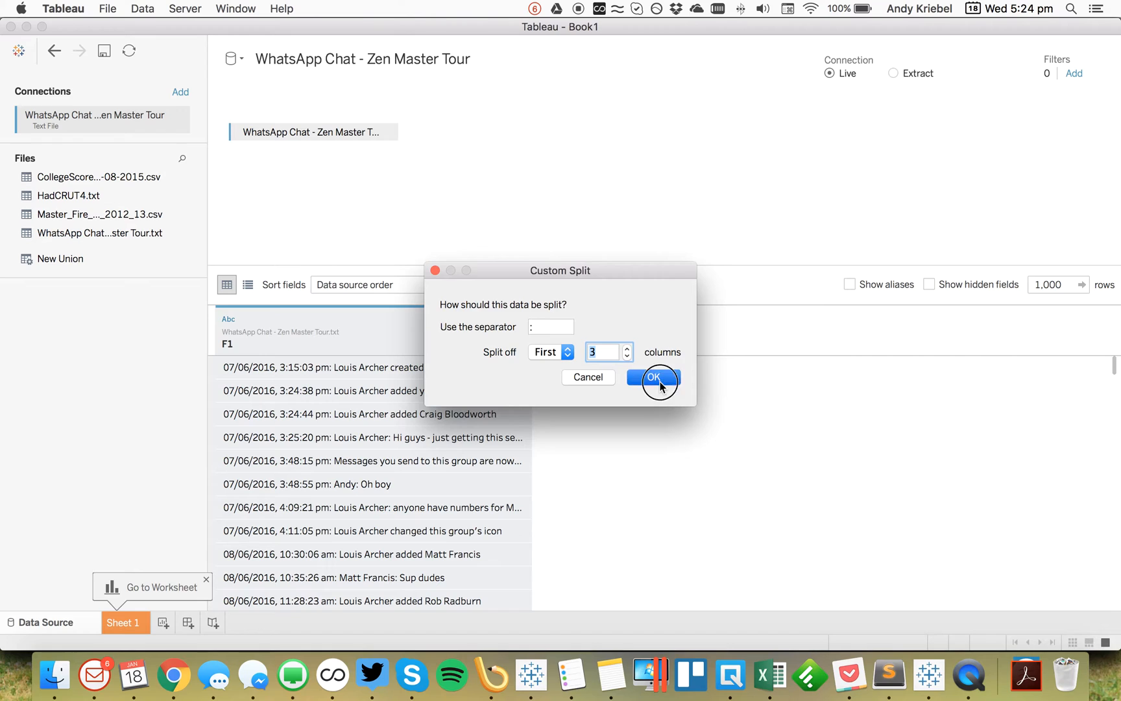
left_click(652, 377)
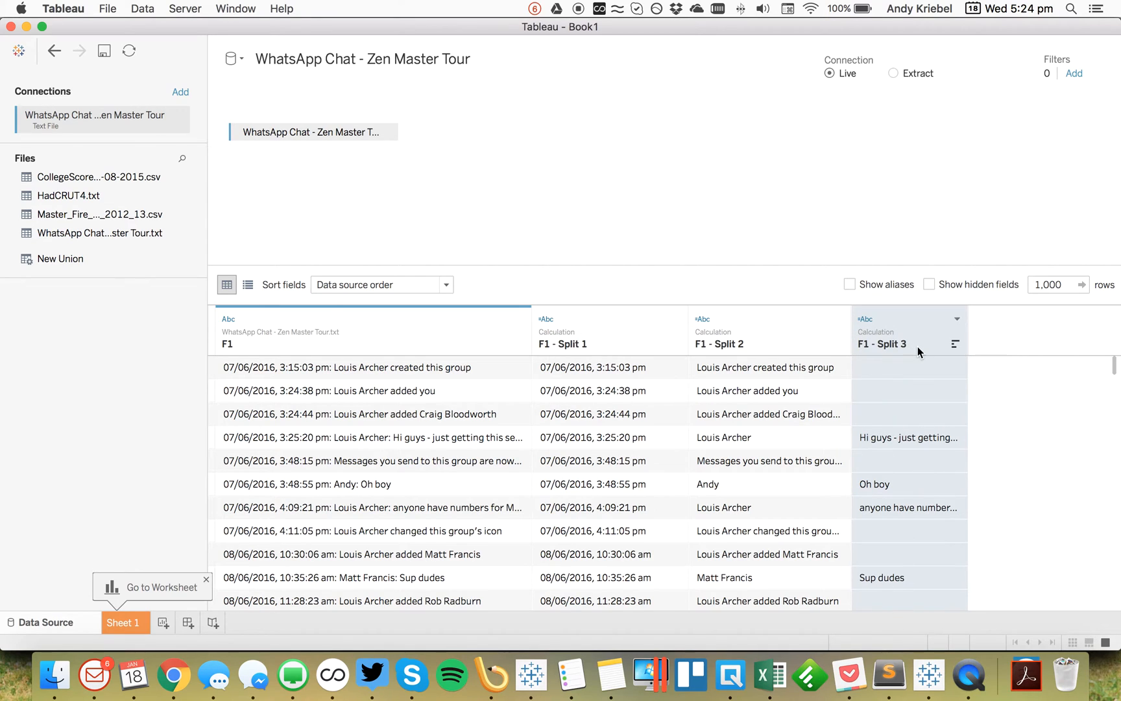
mouse_move(720, 355)
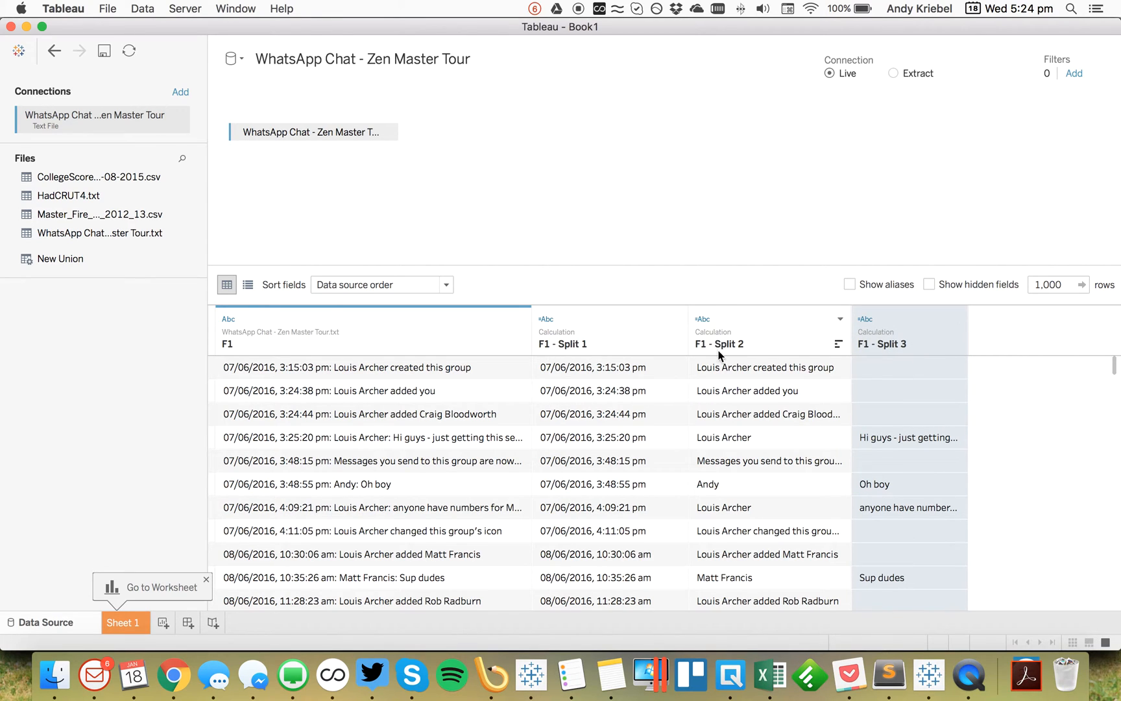
mouse_move(575, 349)
type("Name")
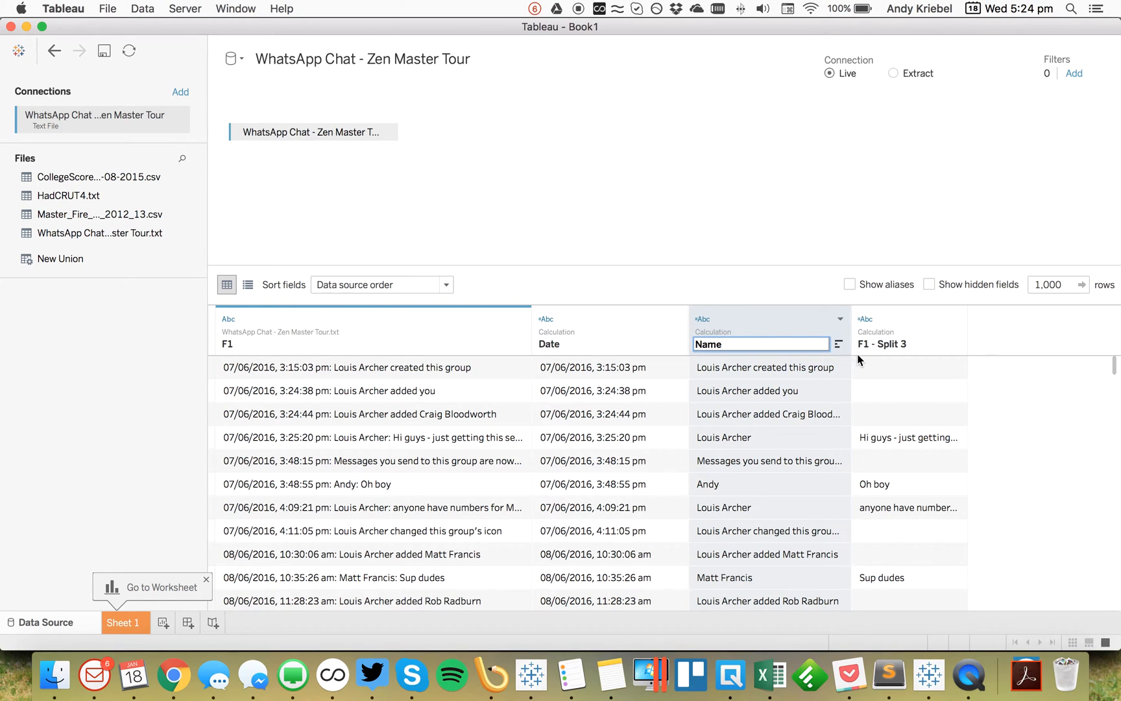
Rename the third split column to 'Message'
double_click(899, 344)
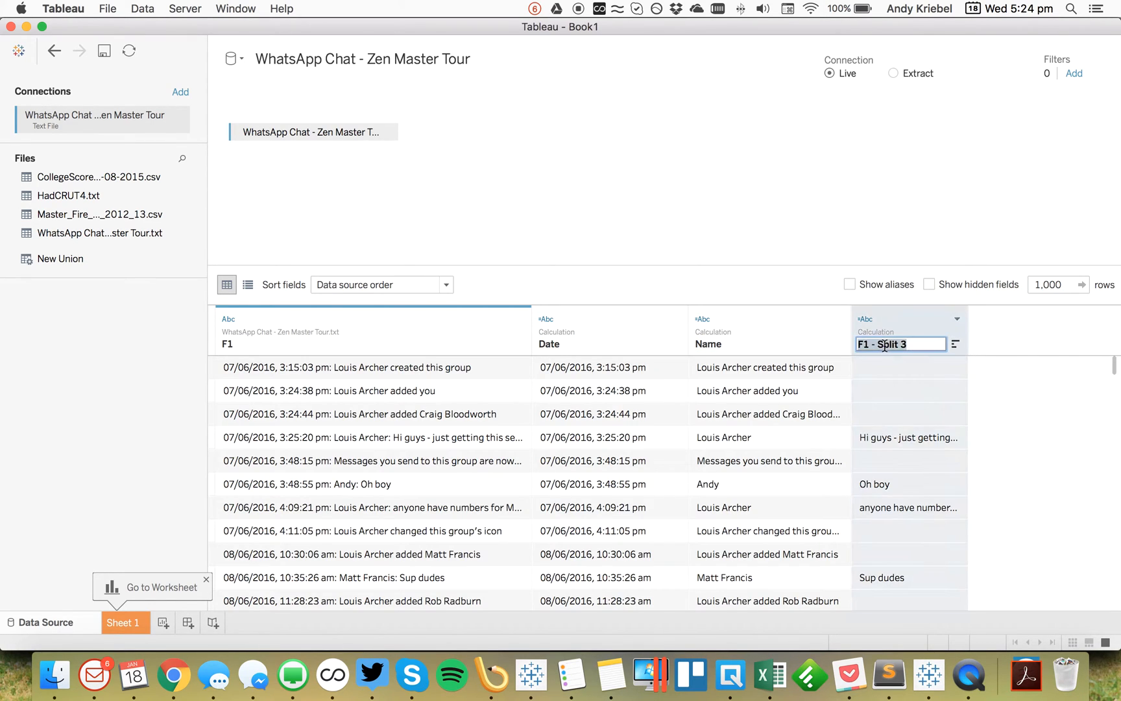
type("Message")
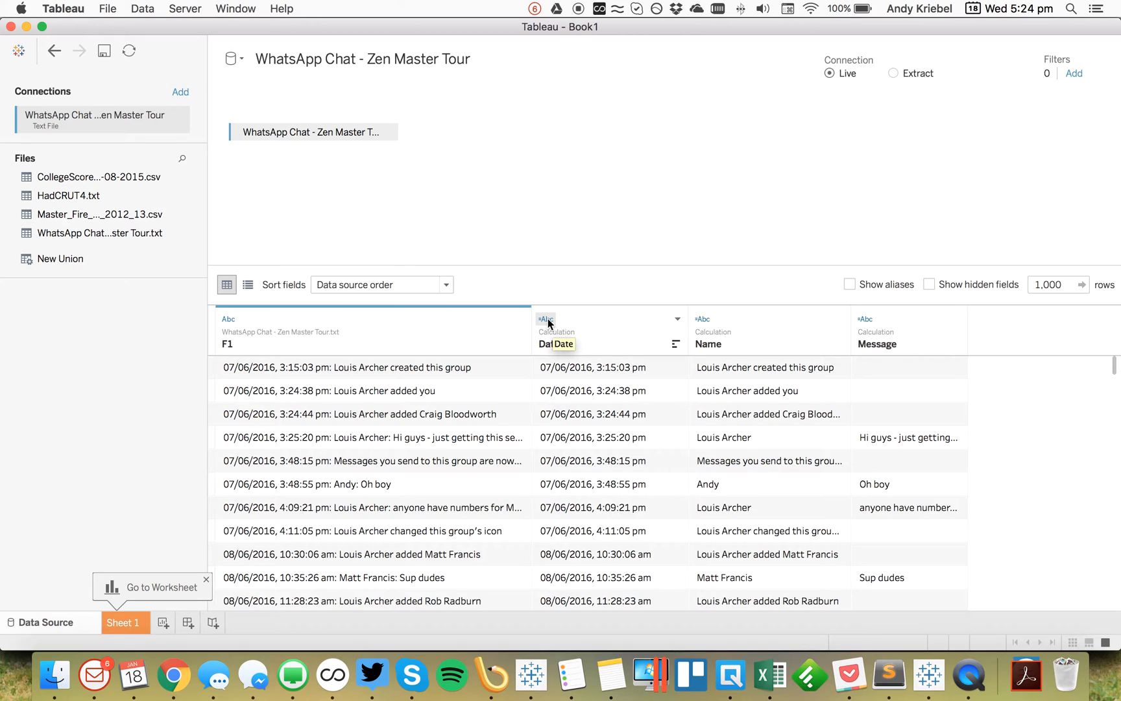
Change the Date field's type to Date & Time and move to Sheet 1
left_click(545, 319)
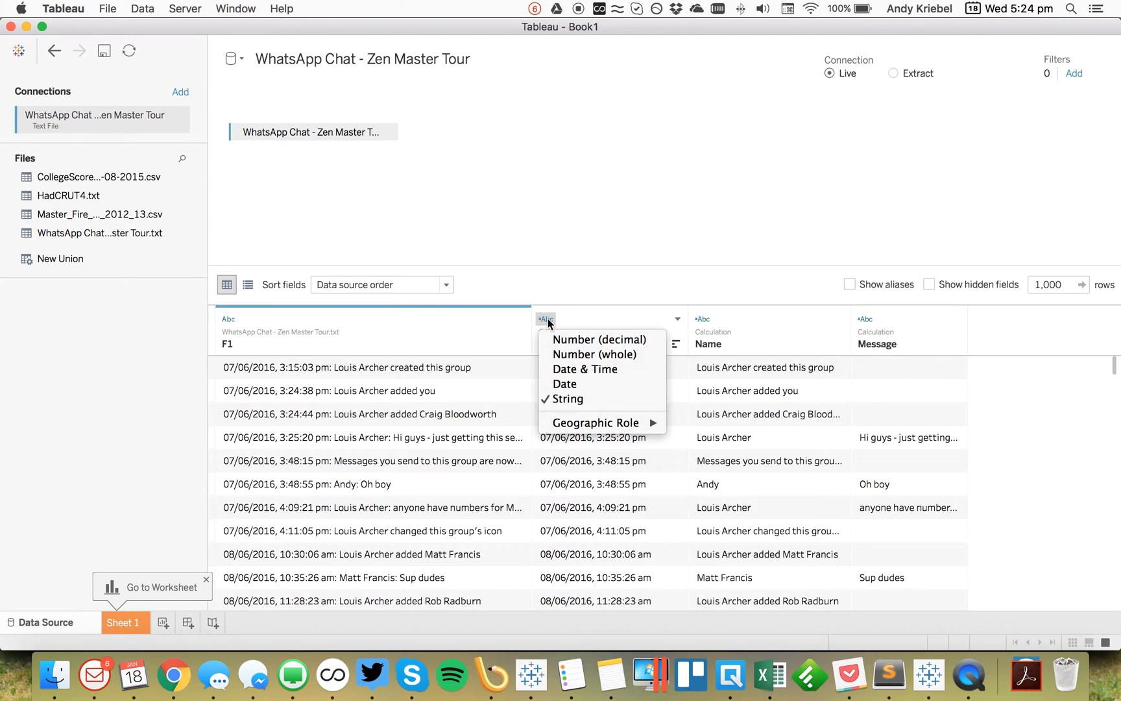
mouse_move(583, 369)
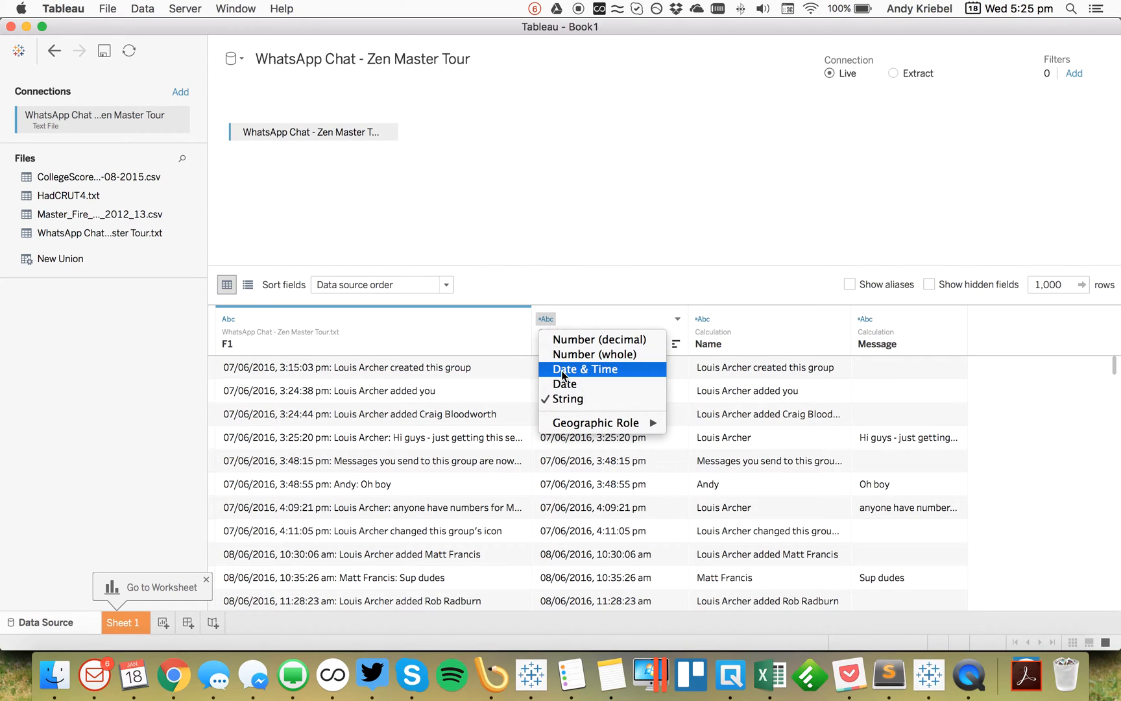
left_click(584, 370)
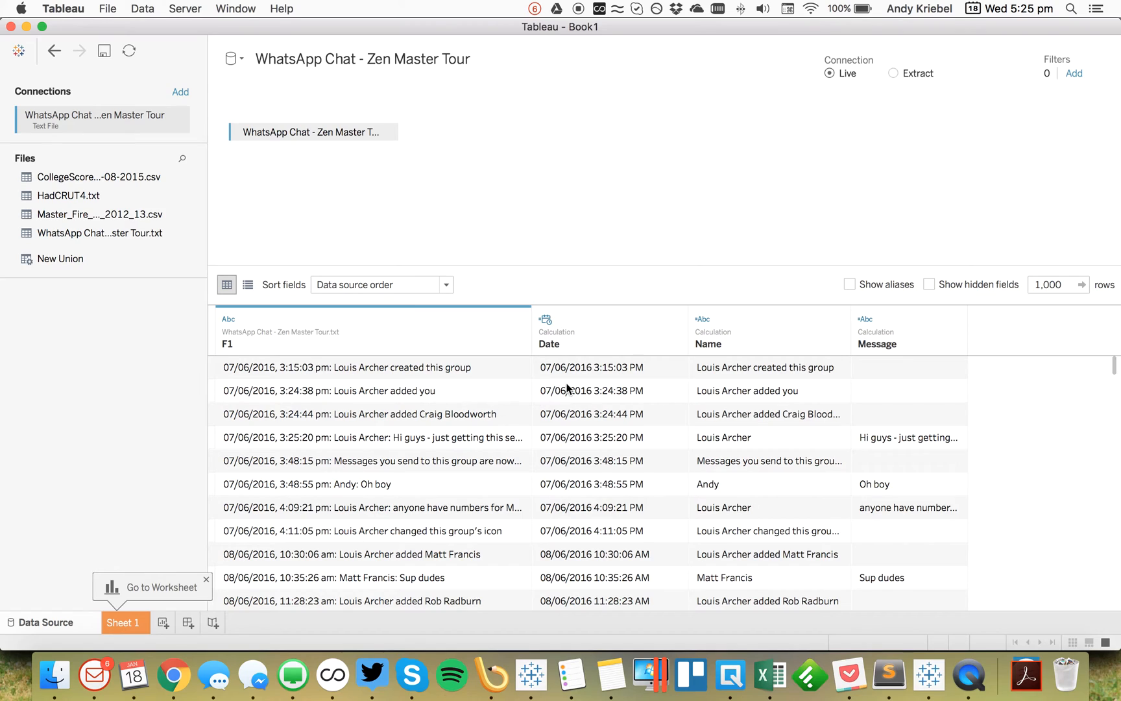
mouse_move(590, 390)
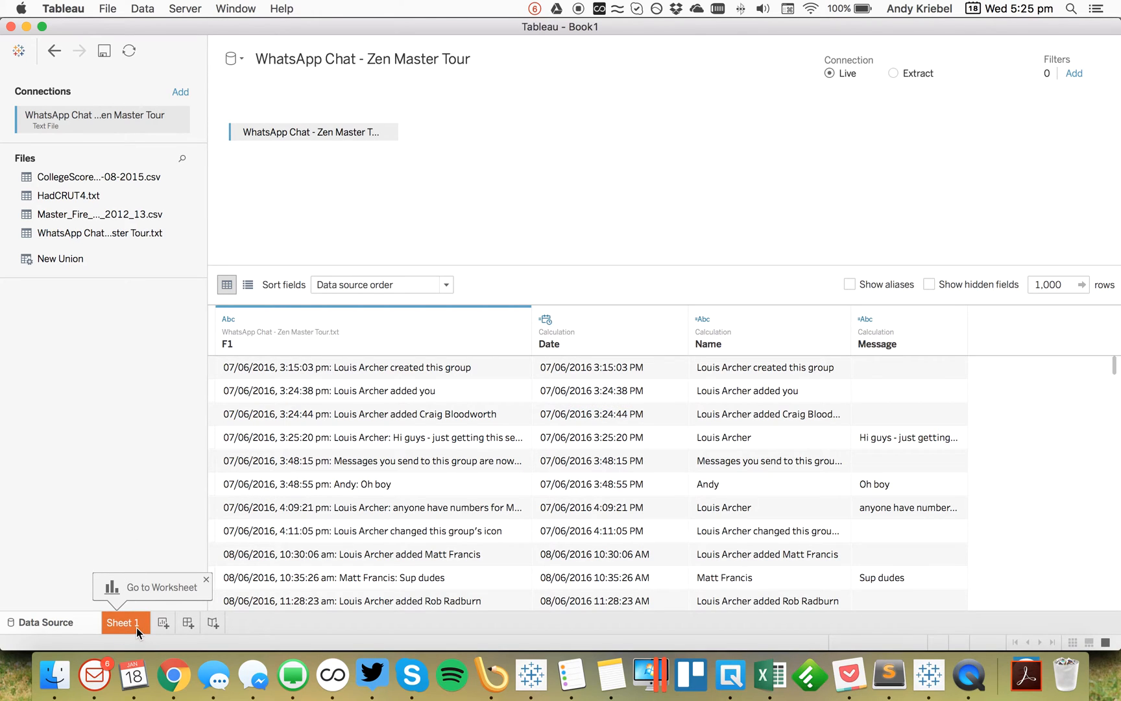
left_click(124, 622)
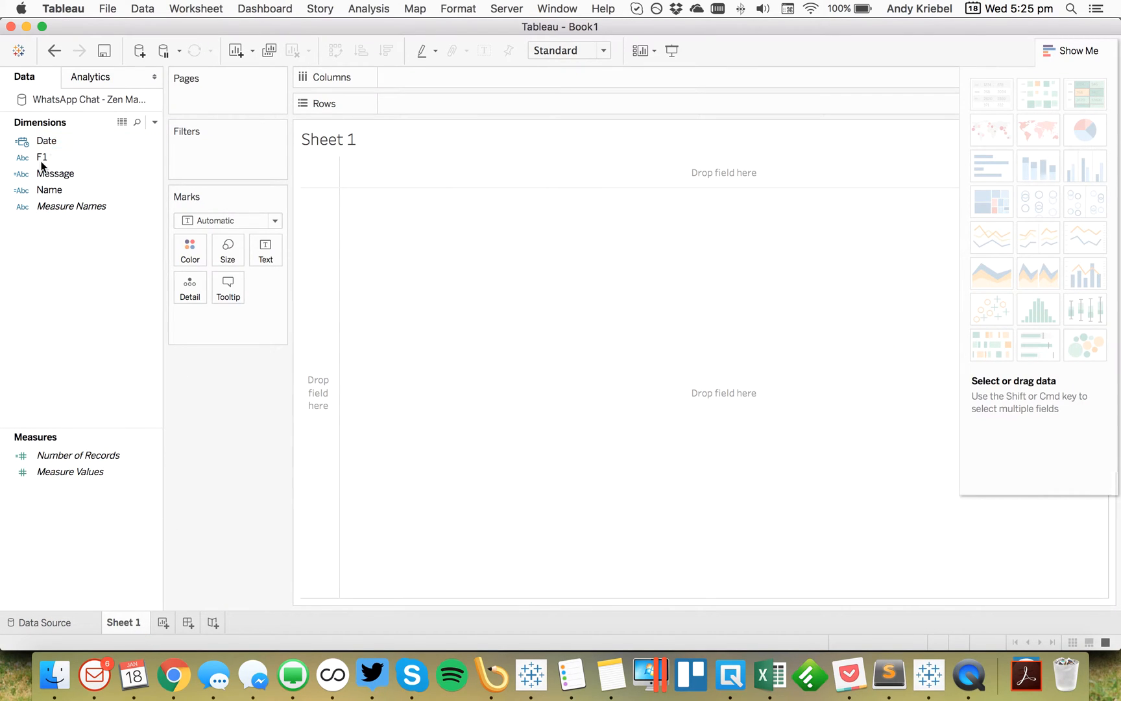
right_click(42, 157)
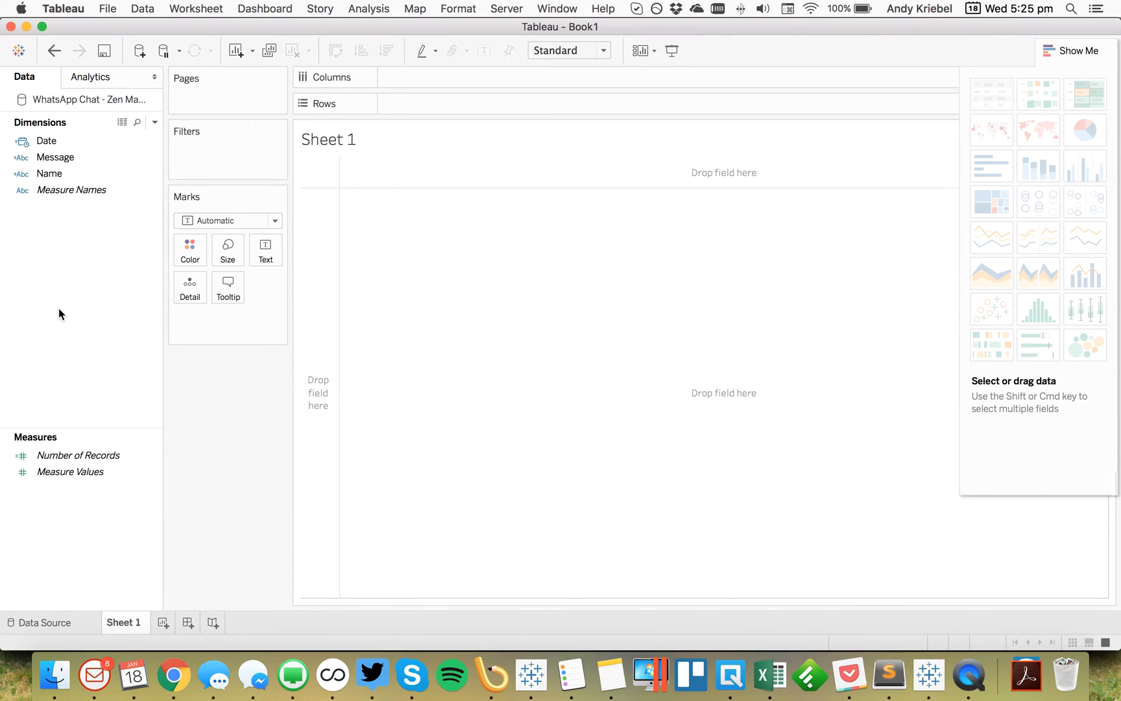
mouse_move(148, 104)
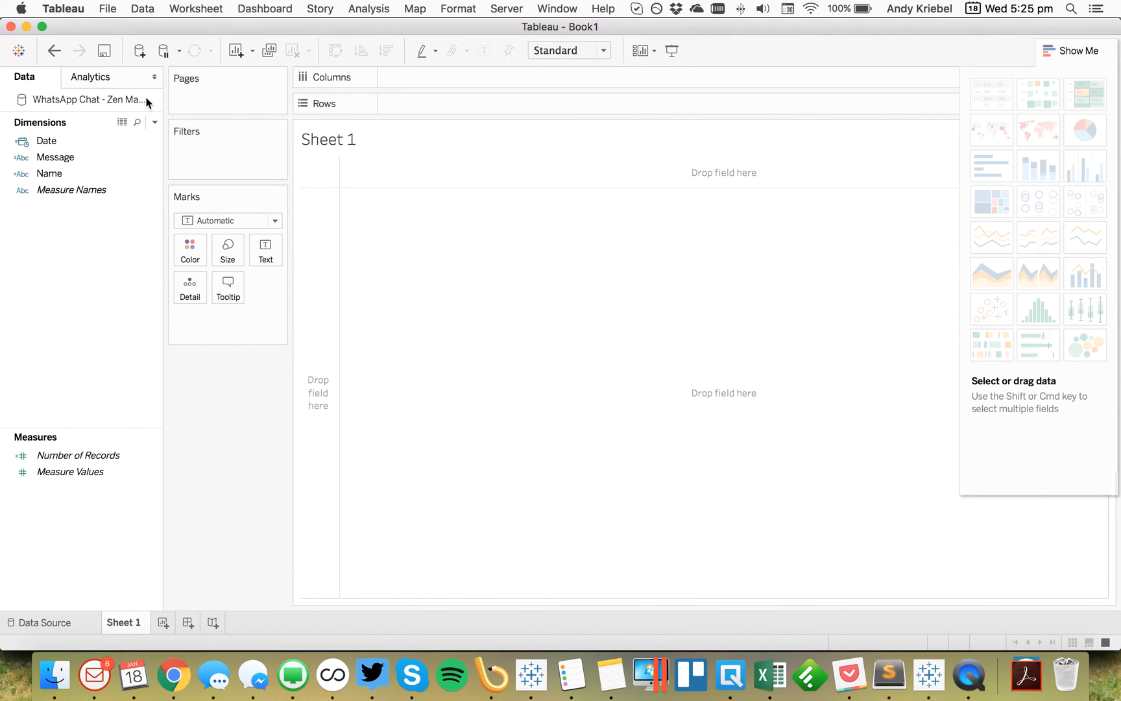
Add a data source filter on Message that excludes the blank value
right_click(83, 100)
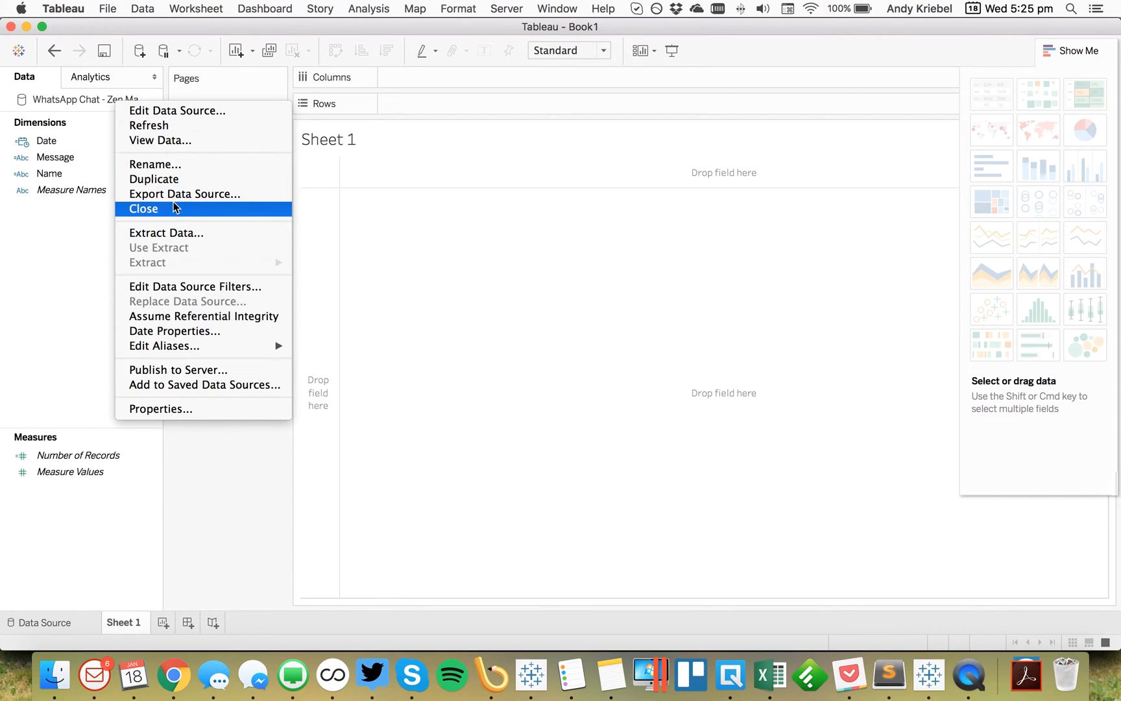
mouse_move(166, 232)
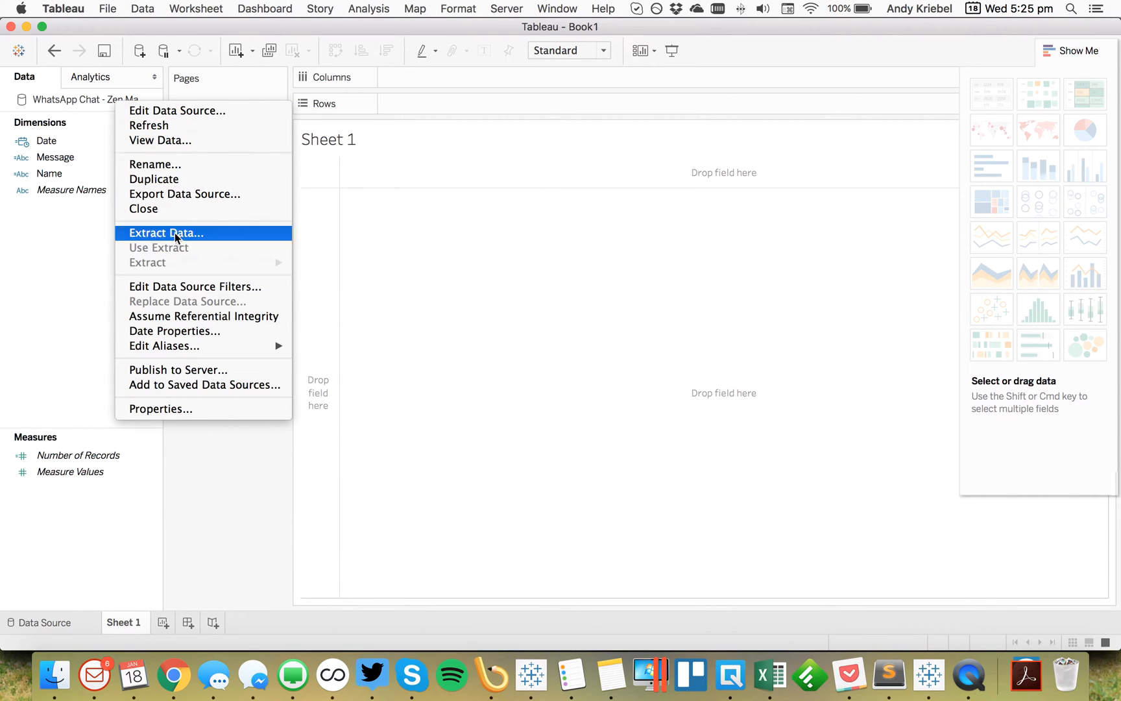
left_click(194, 286)
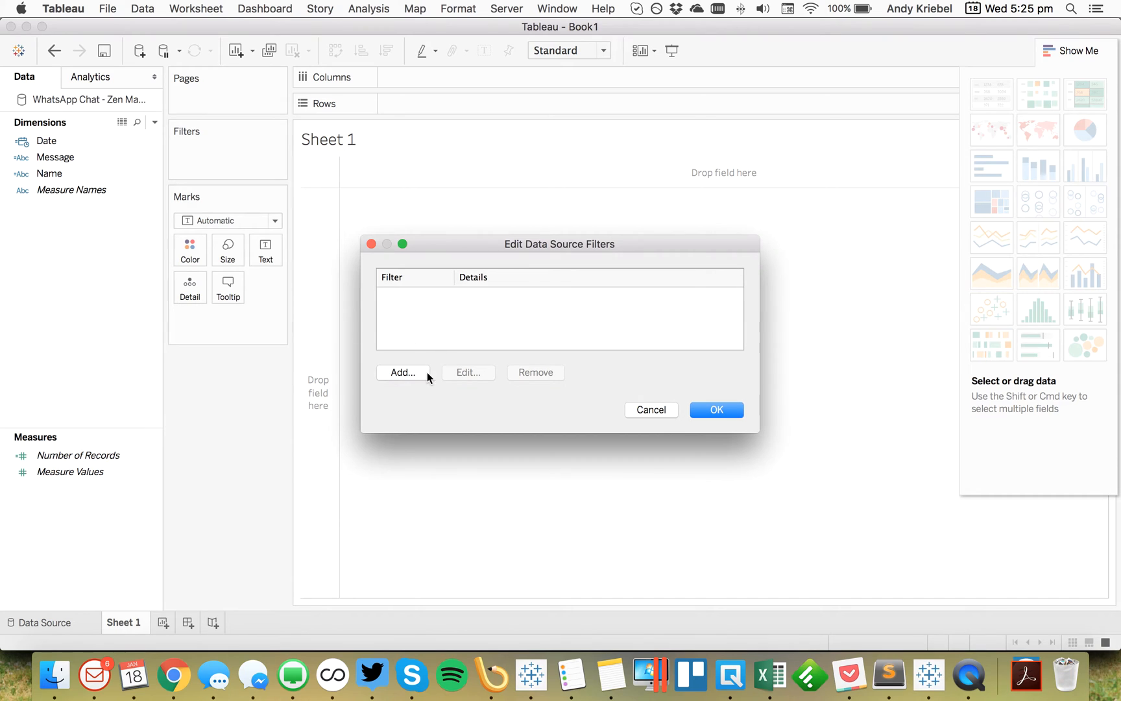
left_click(403, 372)
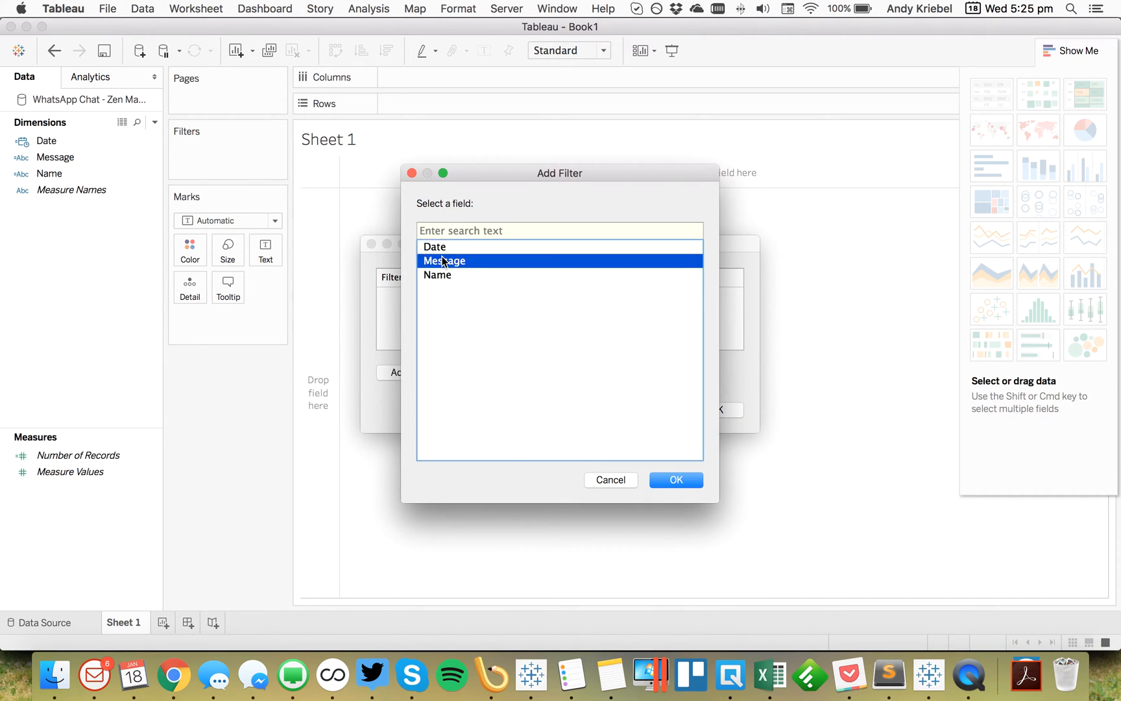
left_click(674, 479)
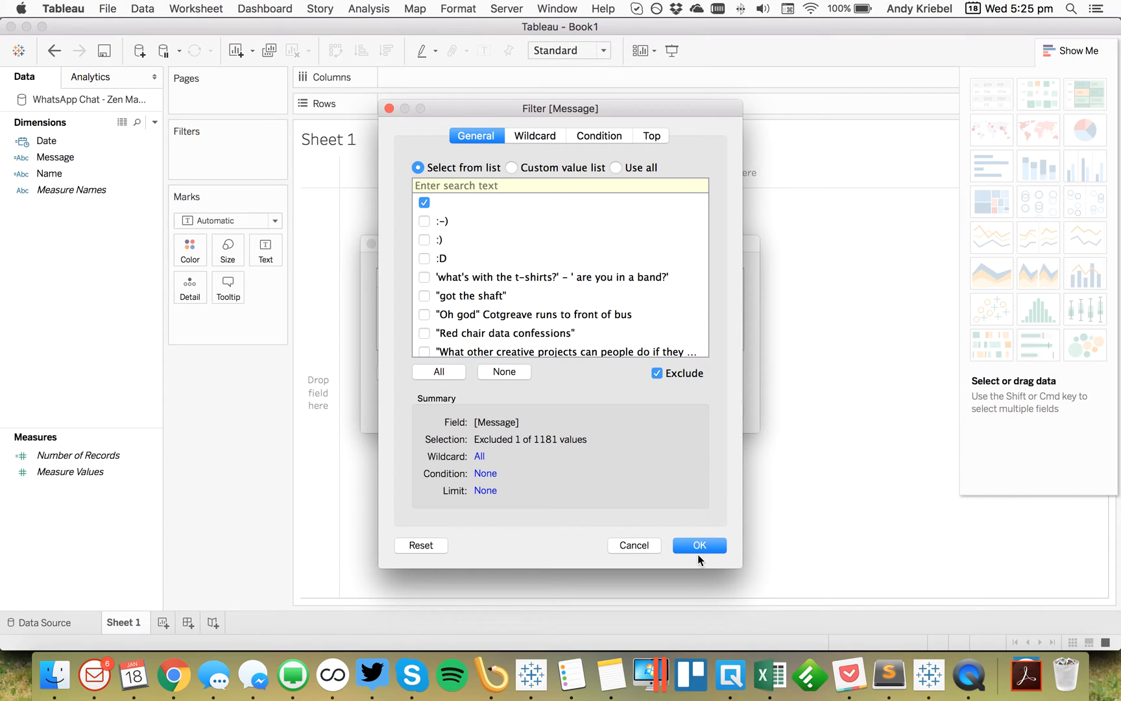
left_click(699, 545)
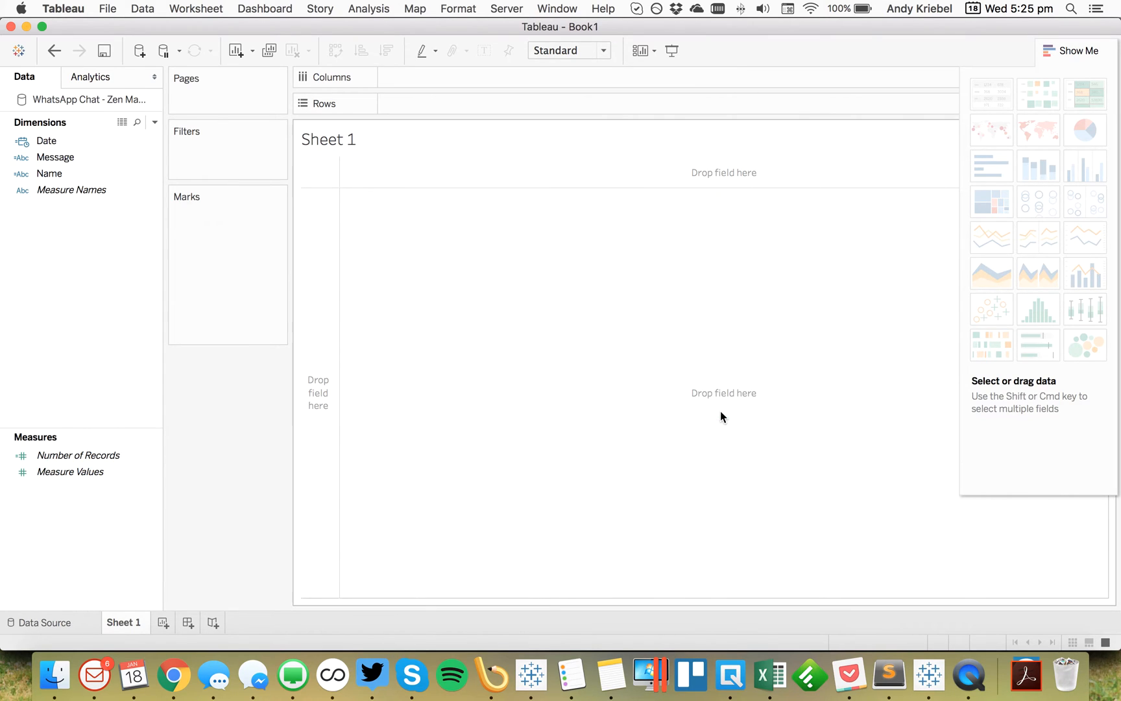
Place continuous DAY(Date) on Columns as the chart's daily time axis
left_click(46, 141)
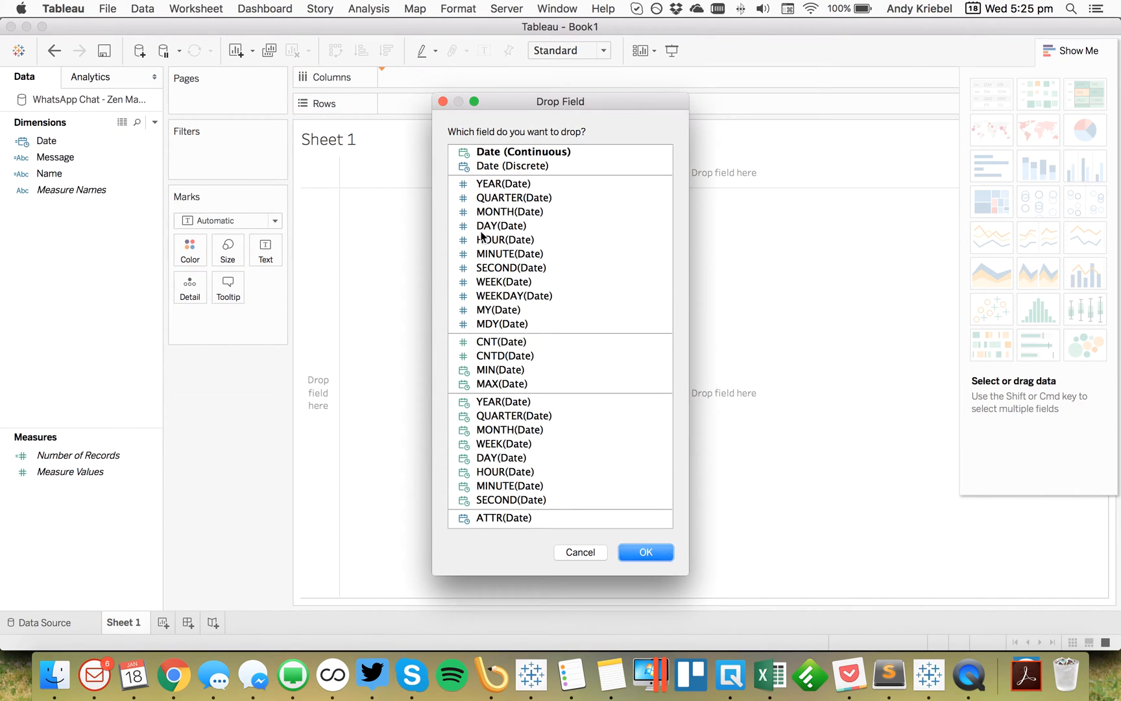
left_click(501, 457)
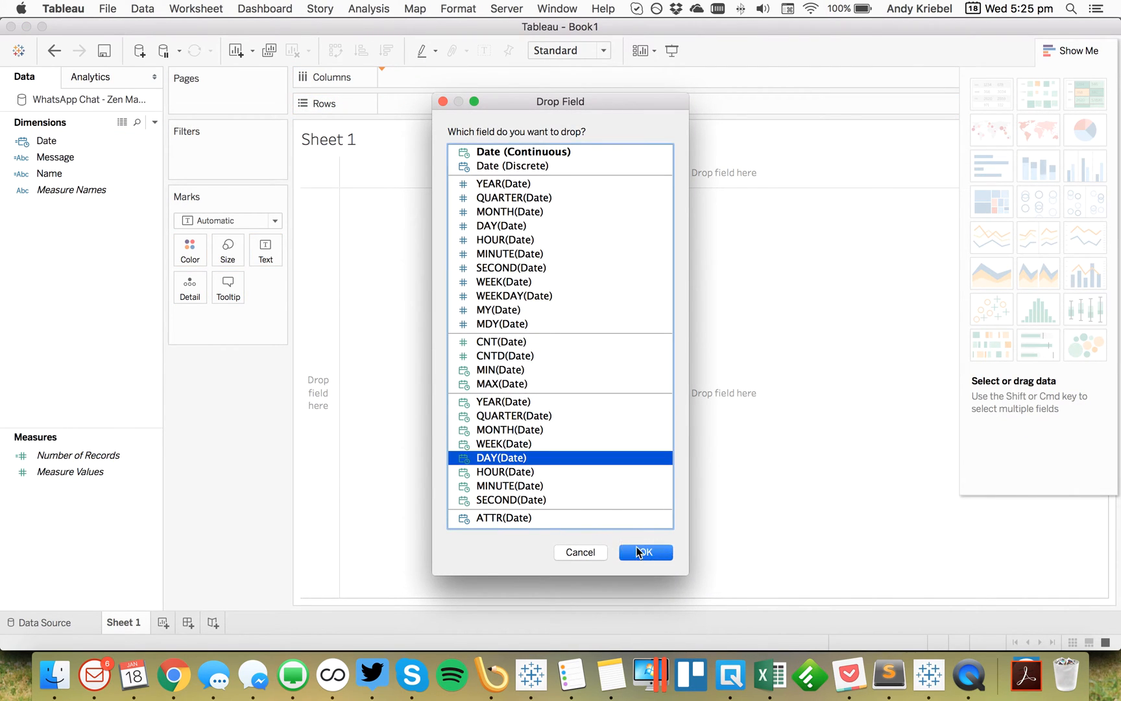
left_click(644, 552)
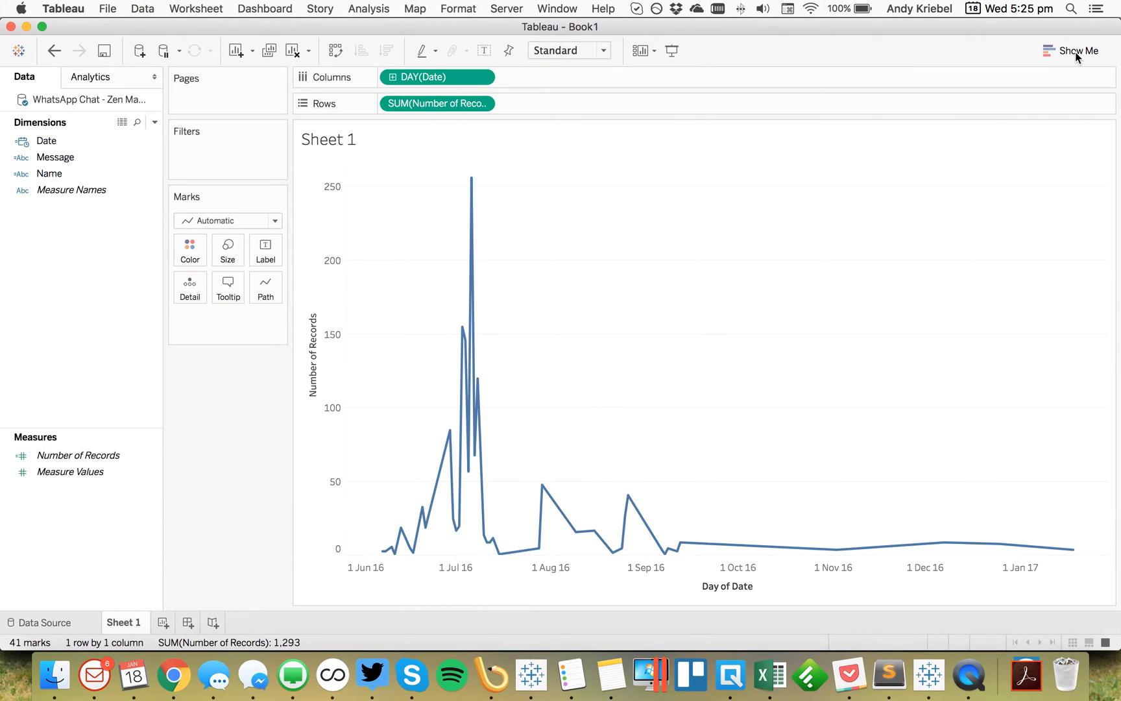
mouse_move(470, 181)
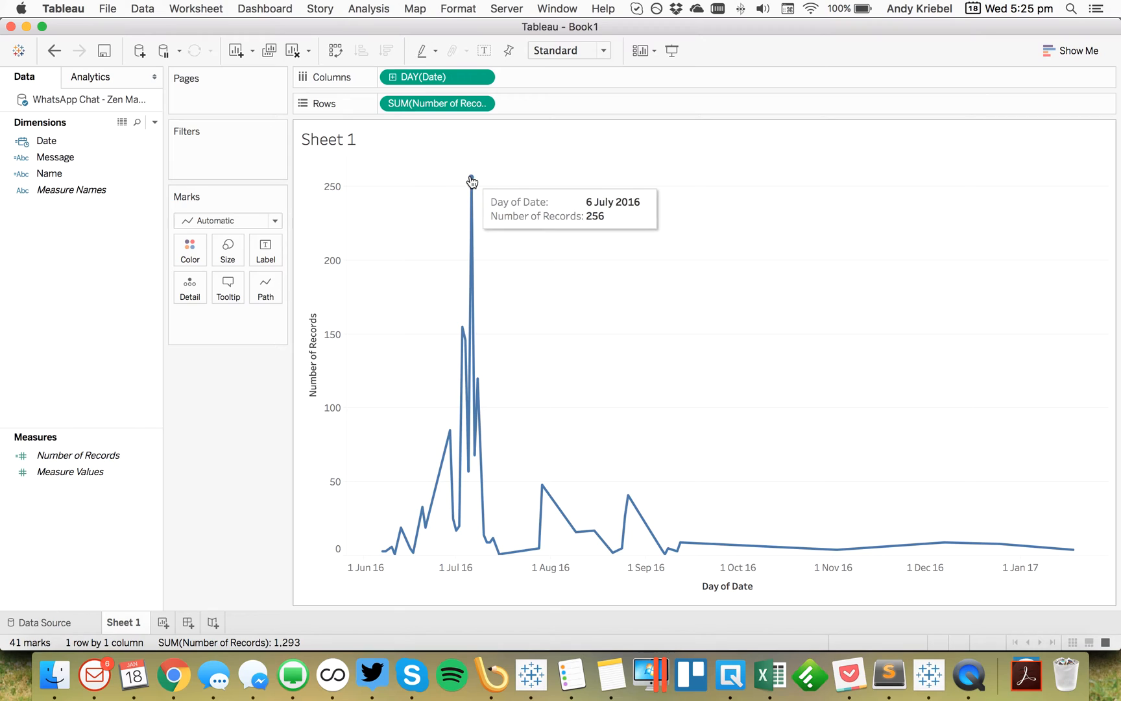
mouse_move(658, 377)
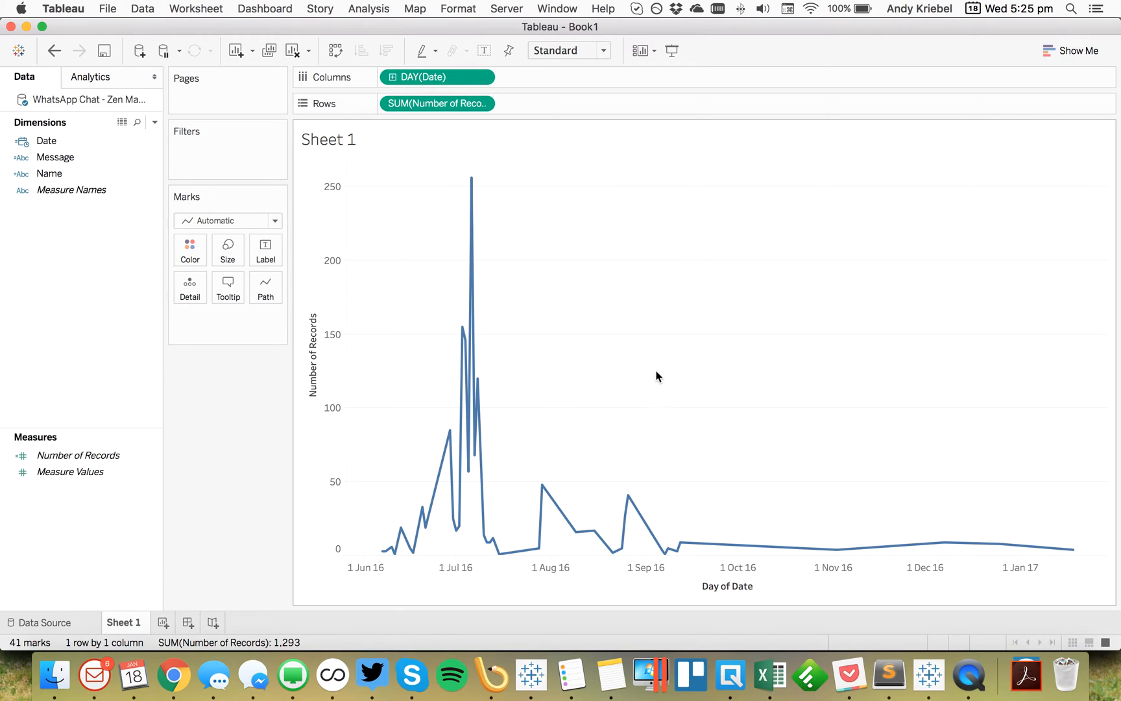
mouse_move(647, 336)
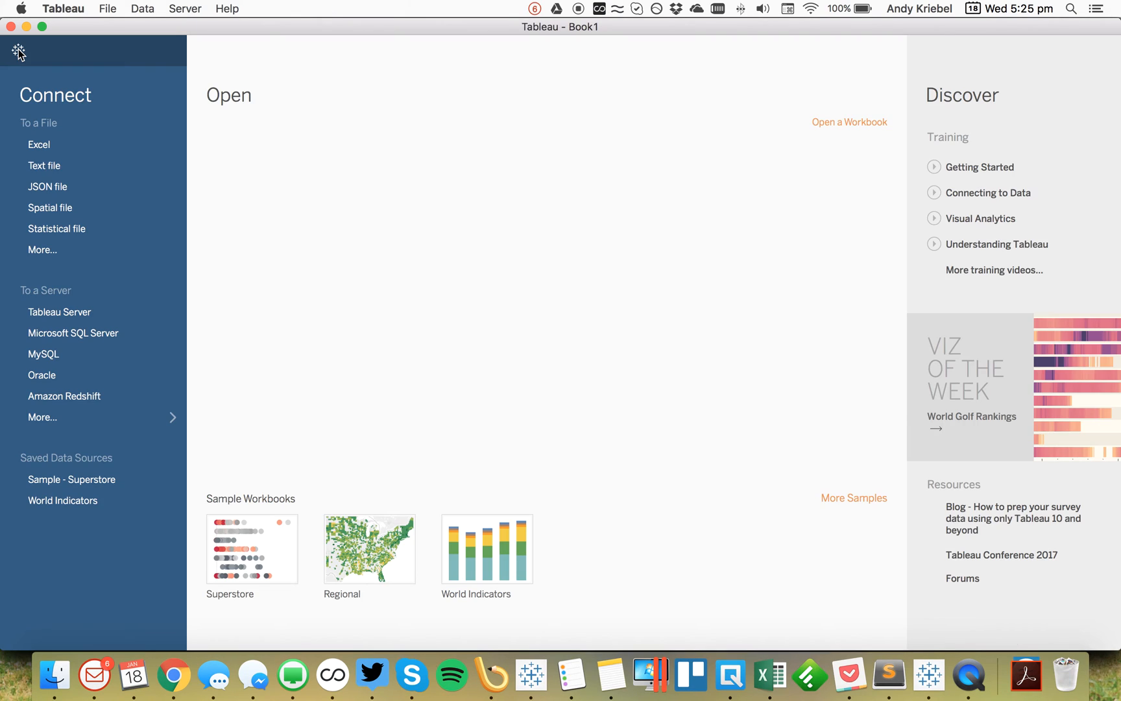
mouse_move(40, 145)
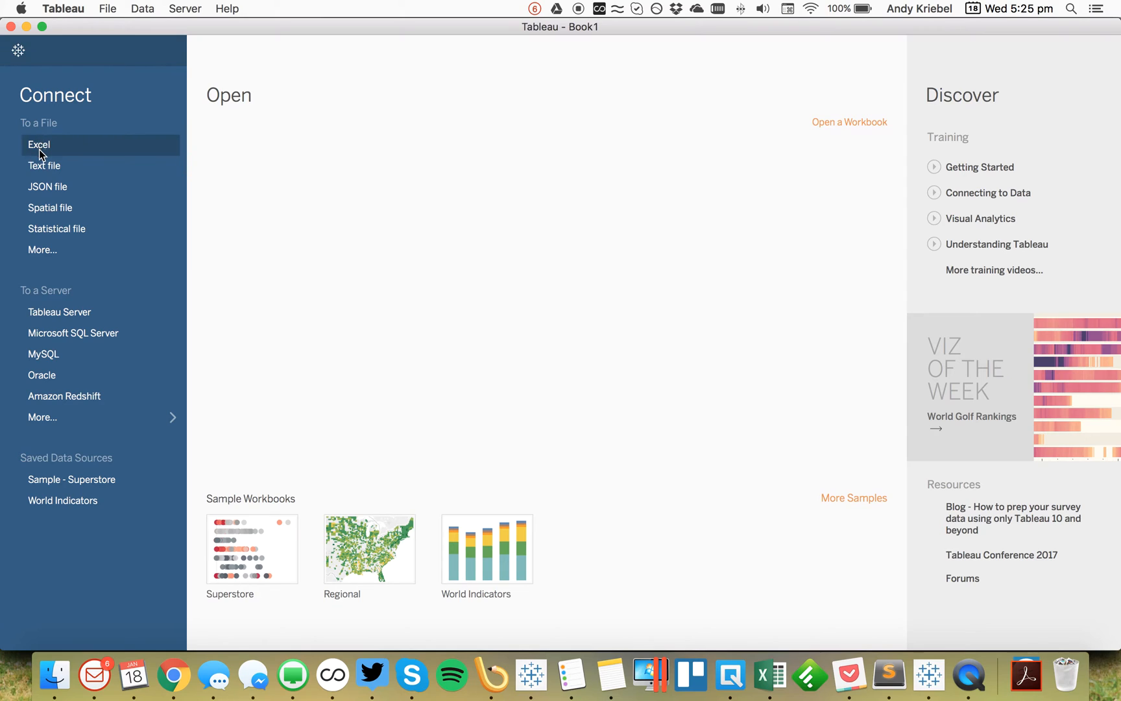
mouse_move(44, 155)
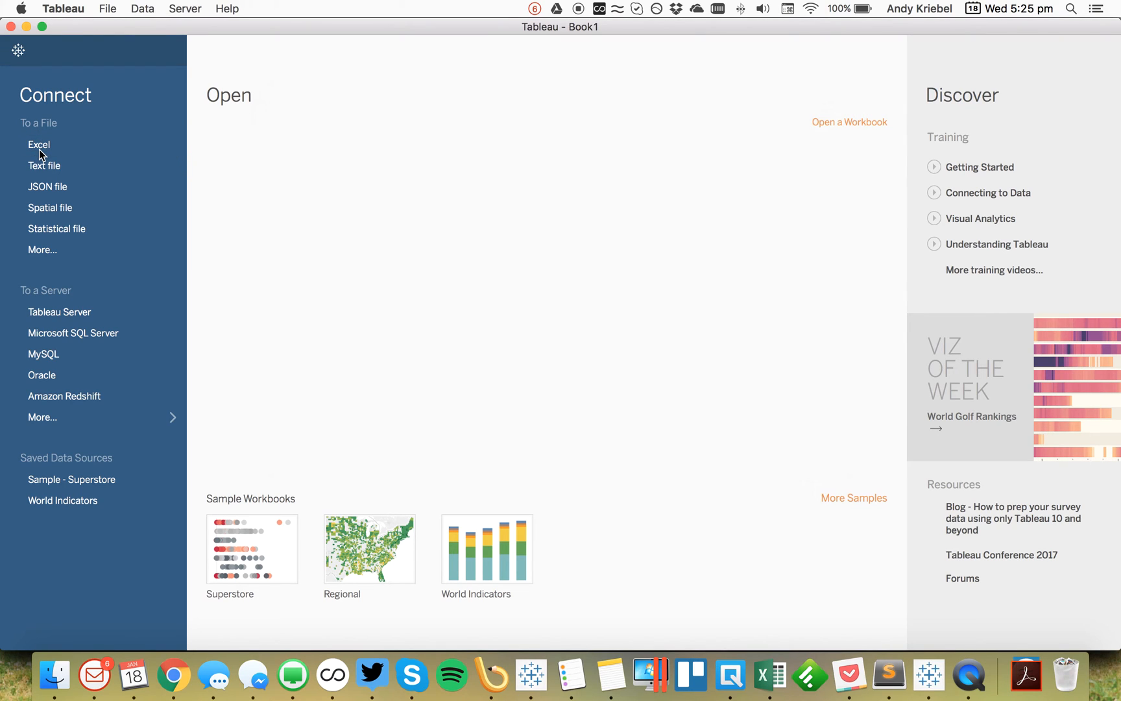
mouse_move(54, 674)
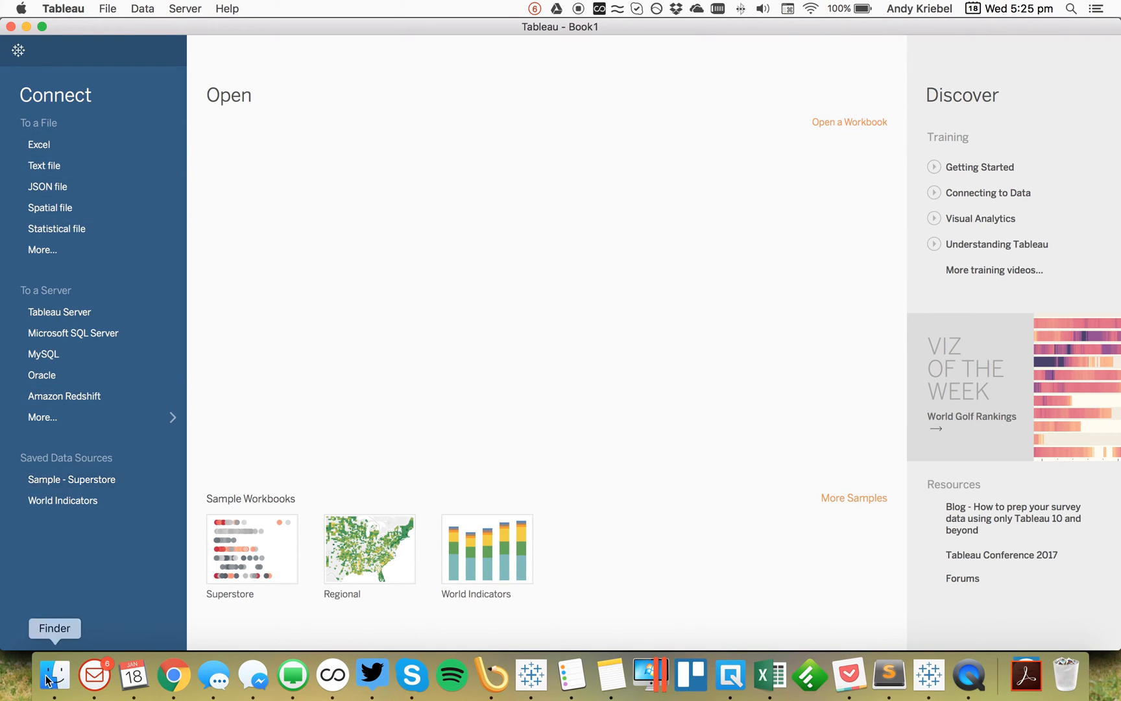
Open realdonaldtrump.csv from Makeover Monday > 2017 in Finder
left_click(54, 673)
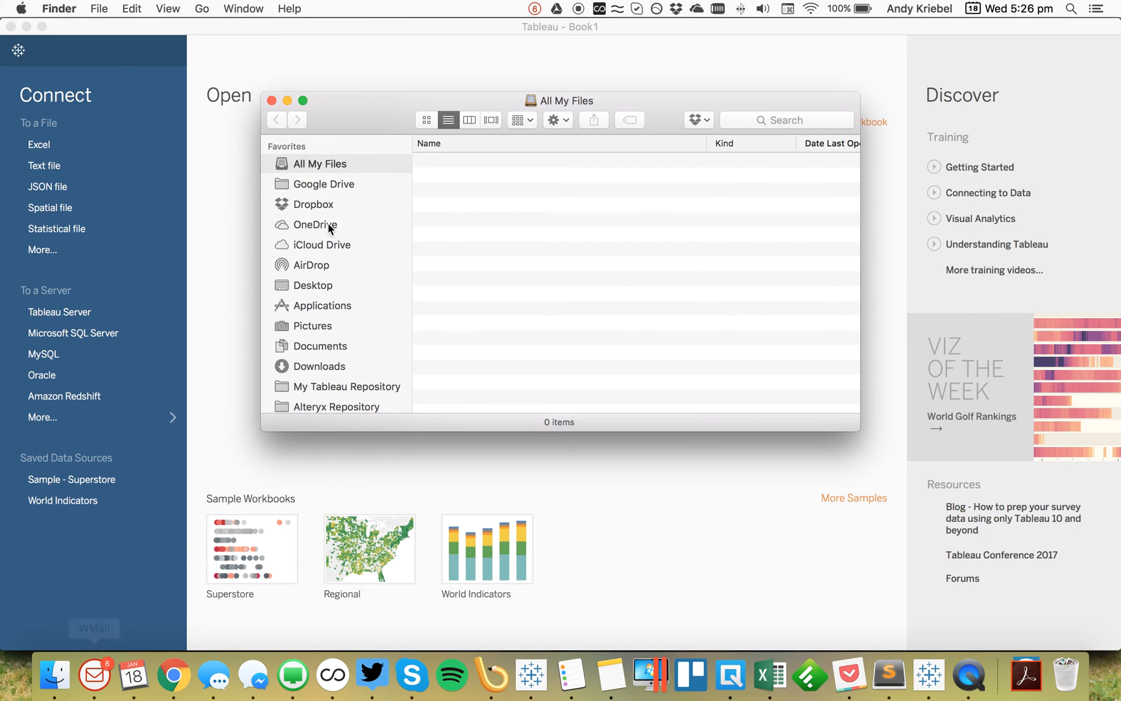
left_click(316, 224)
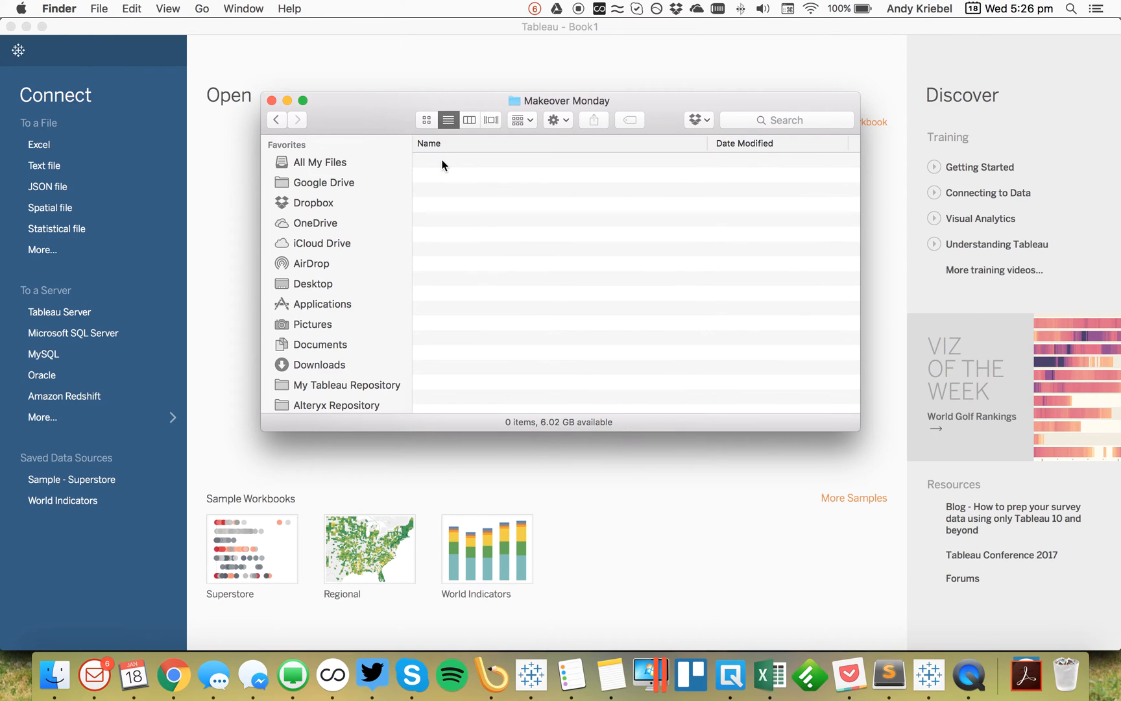
left_click(460, 175)
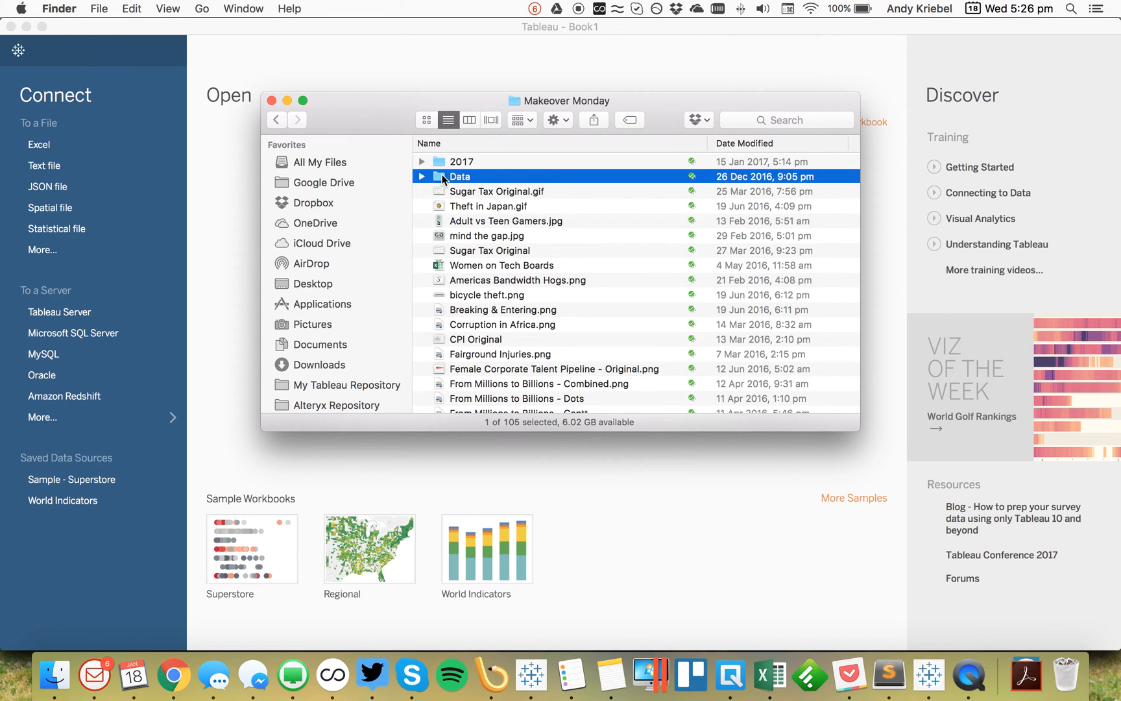
double_click(461, 161)
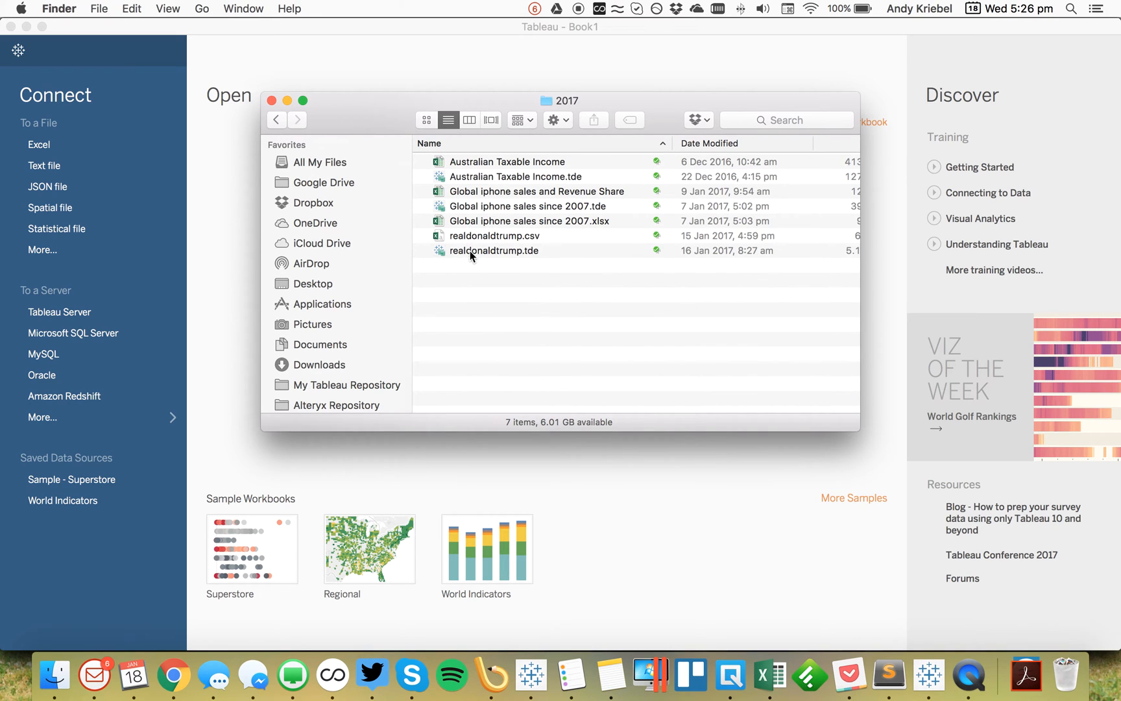
left_click(493, 235)
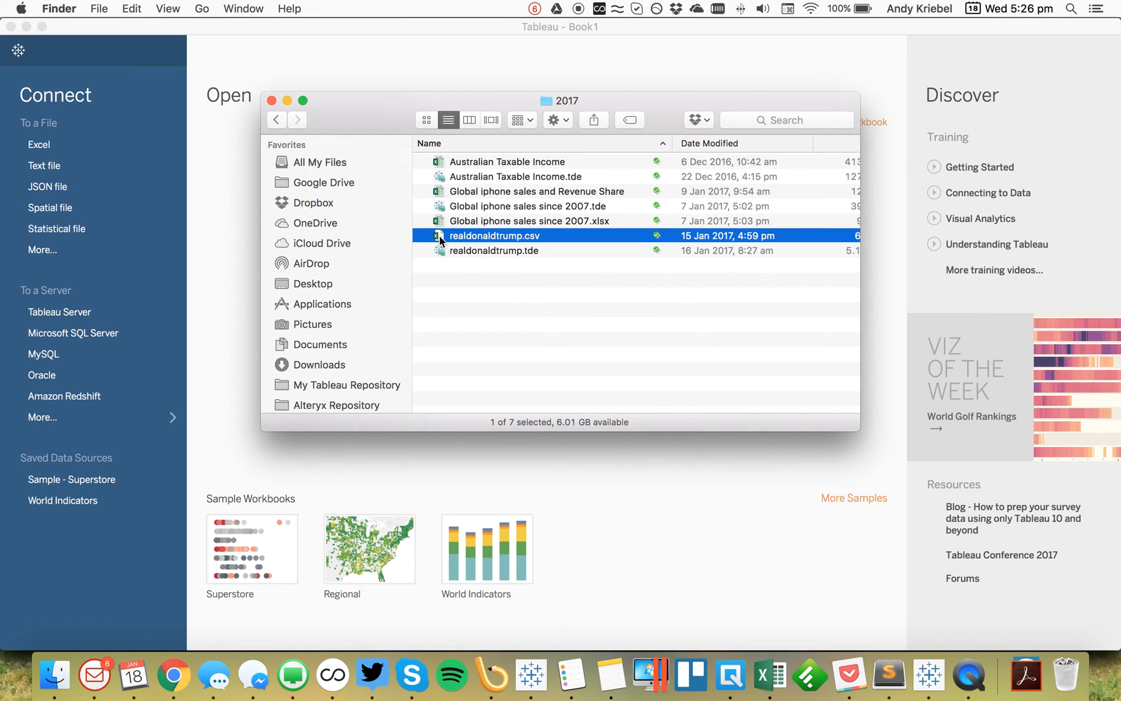
mouse_move(229, 191)
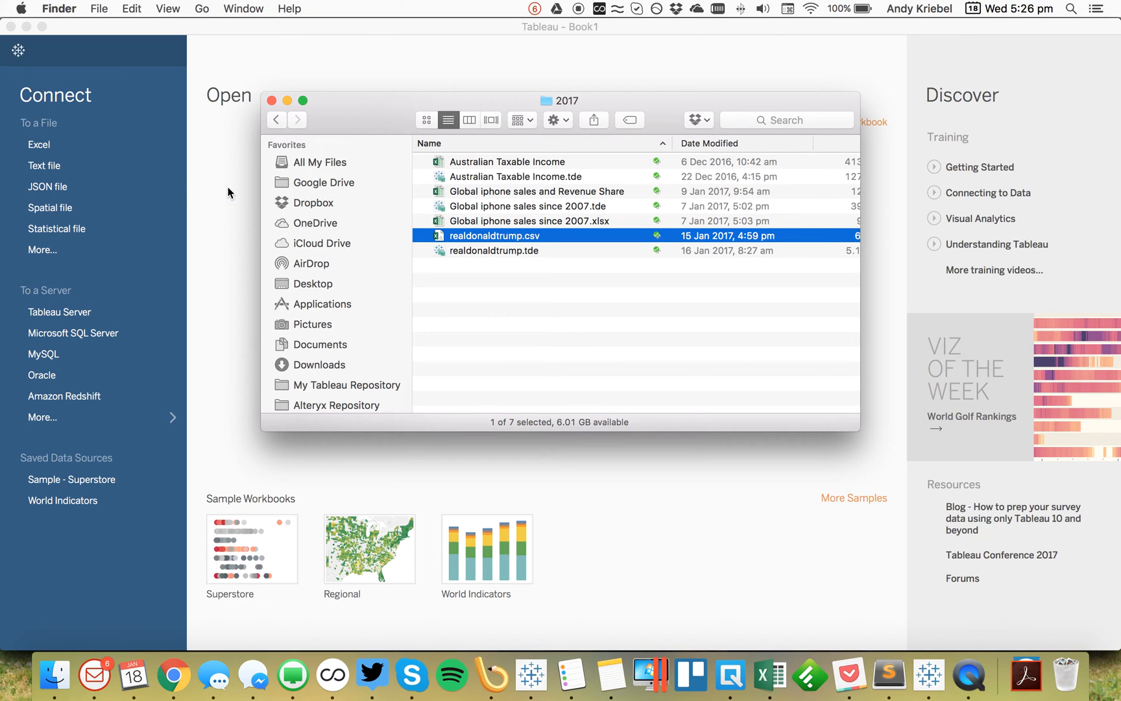
double_click(494, 236)
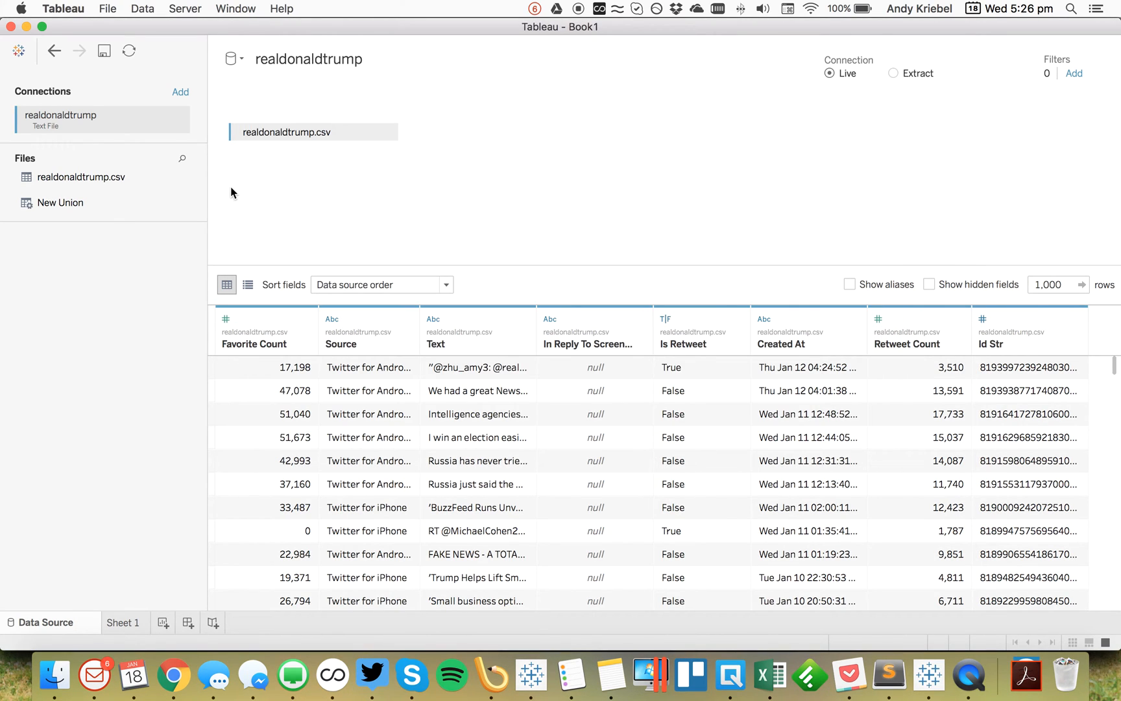
mouse_move(820, 394)
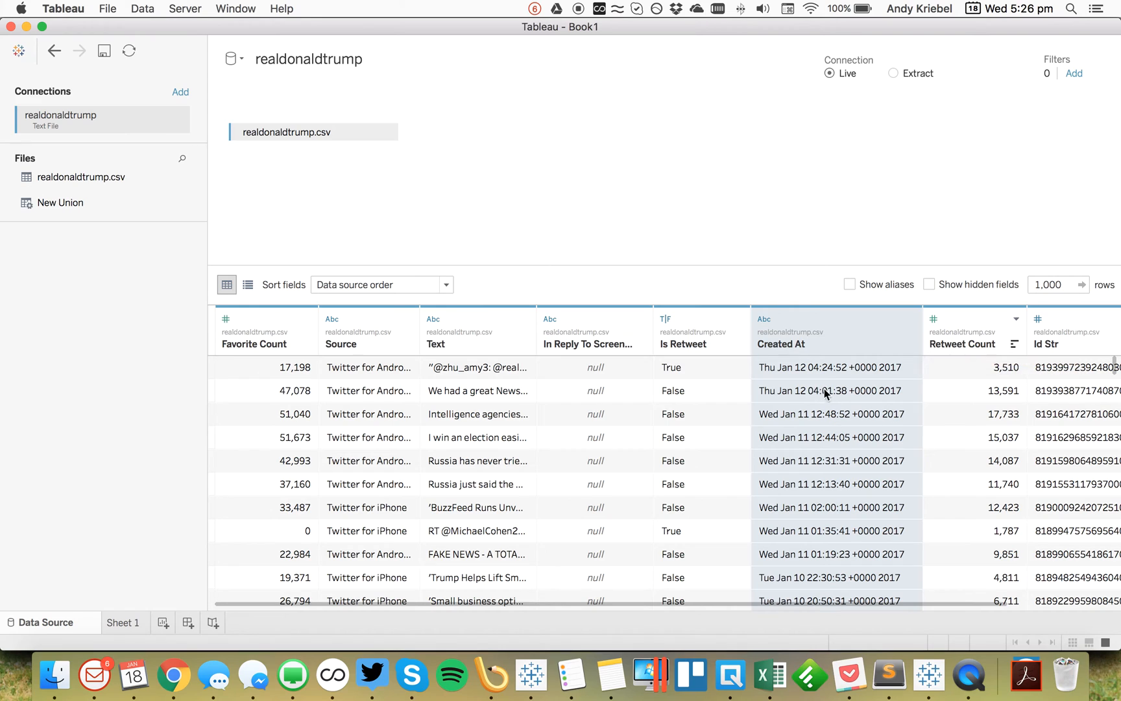
mouse_move(825, 512)
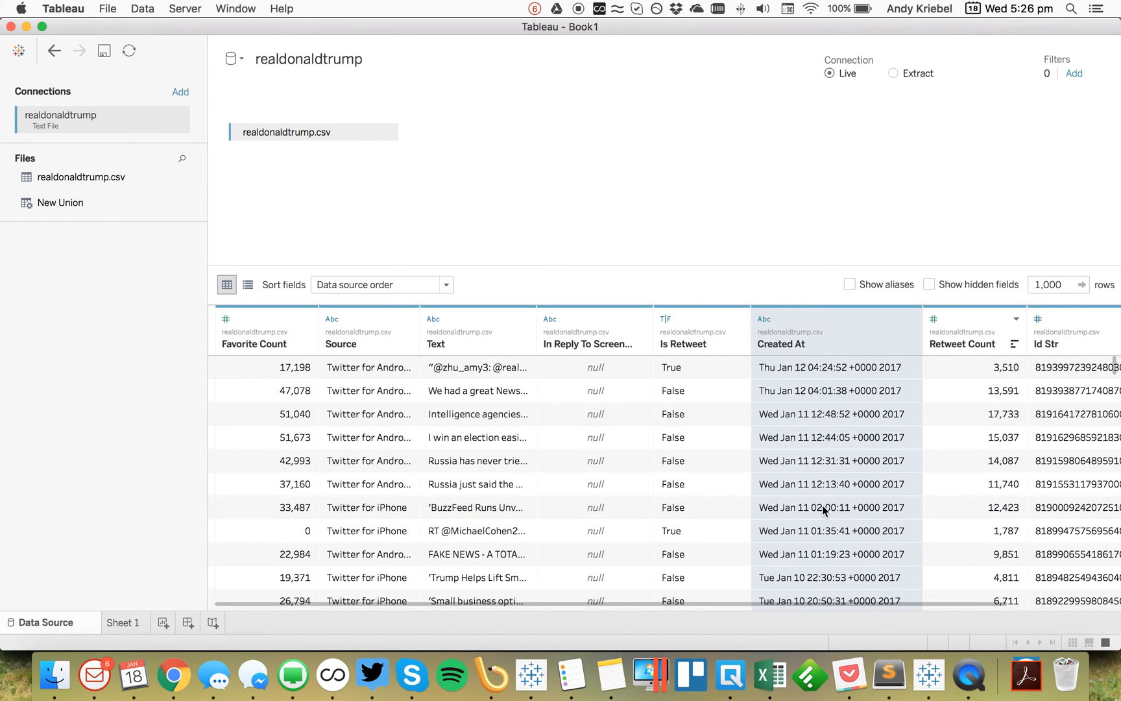
mouse_move(821, 489)
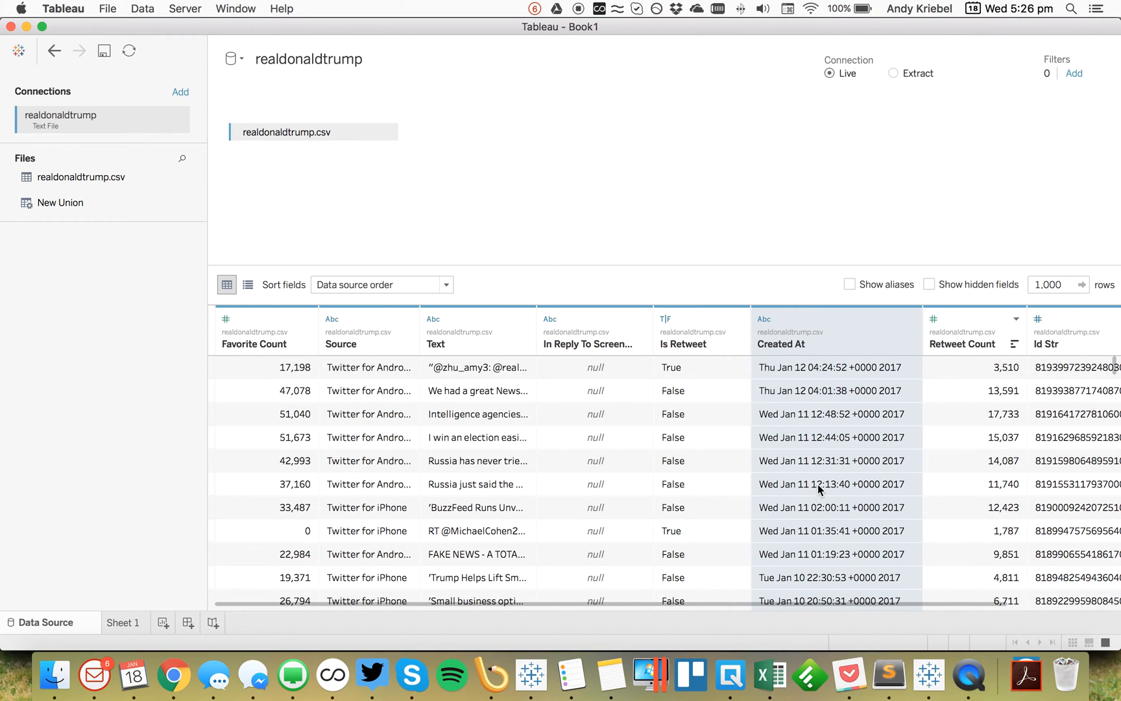
mouse_move(819, 491)
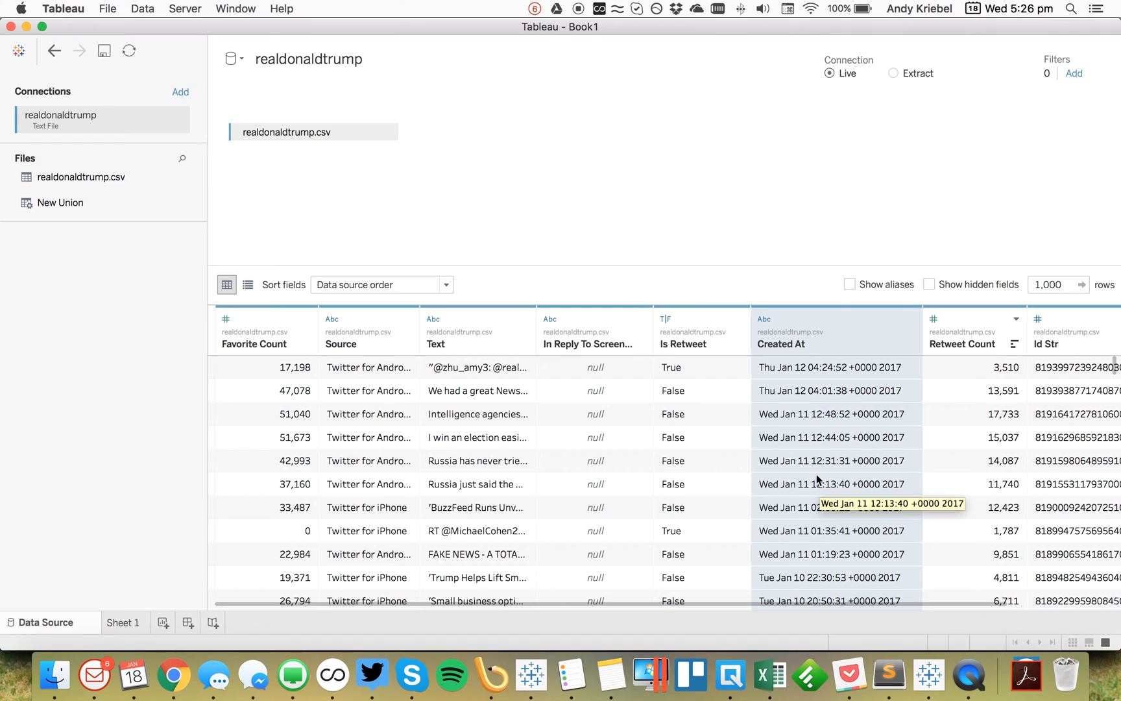
mouse_move(789, 249)
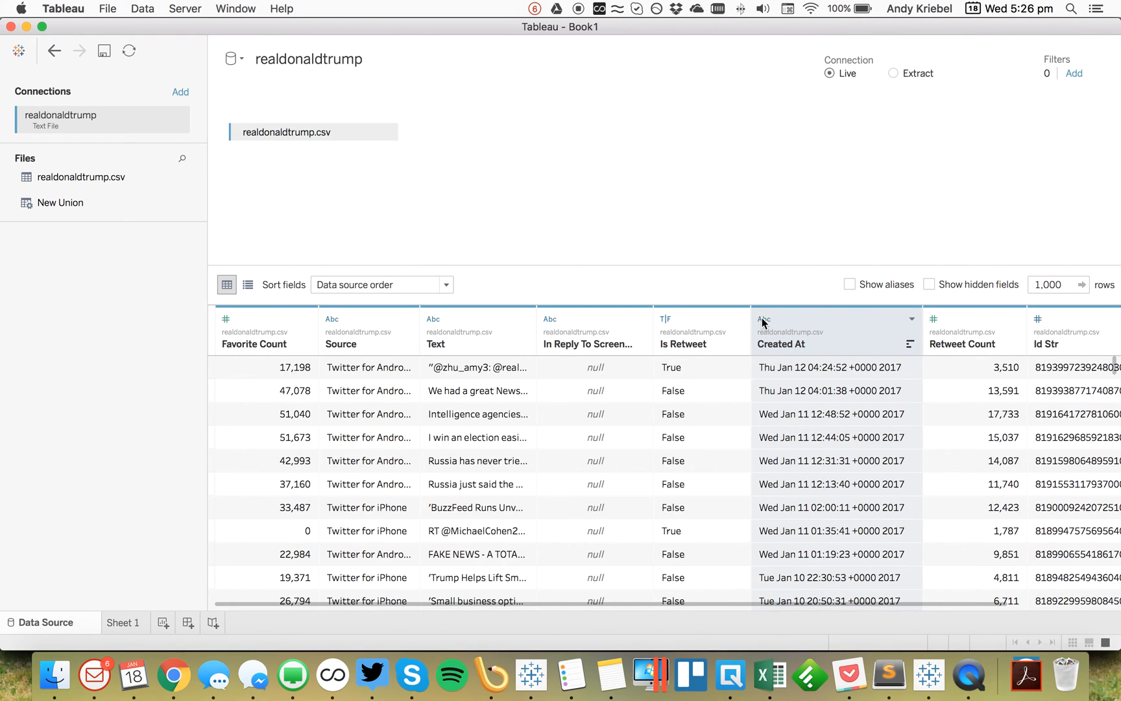
Change Created At's data type from string to Date & Time and return to Sheet 1
left_click(762, 319)
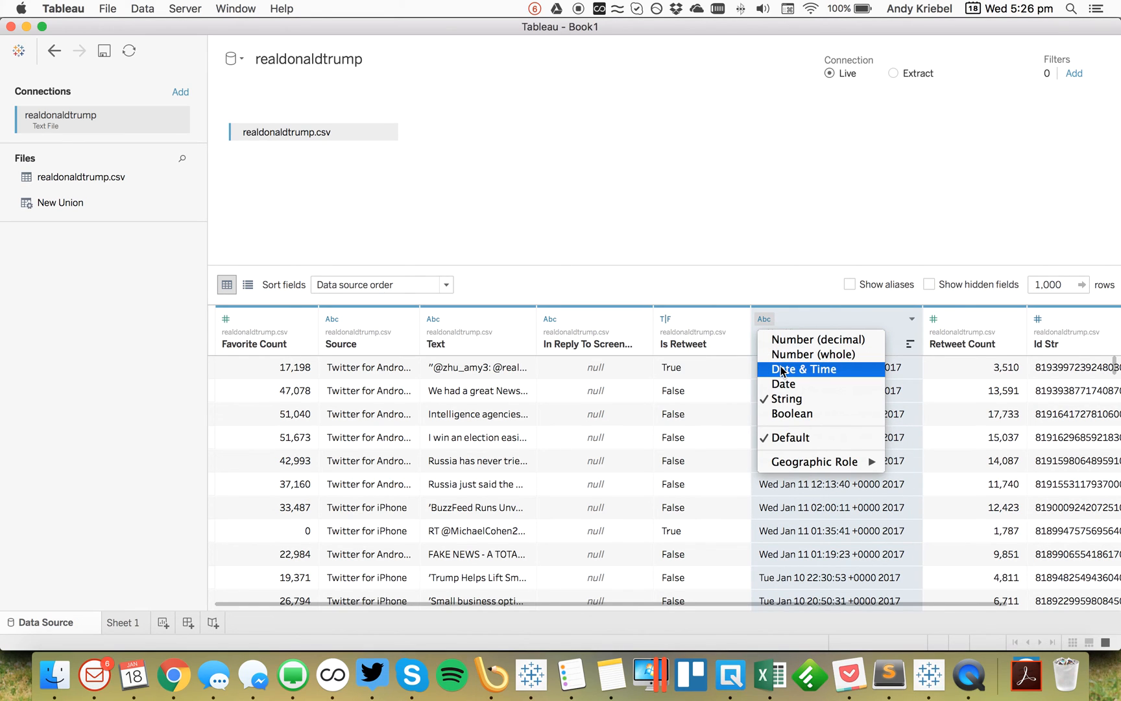
left_click(803, 369)
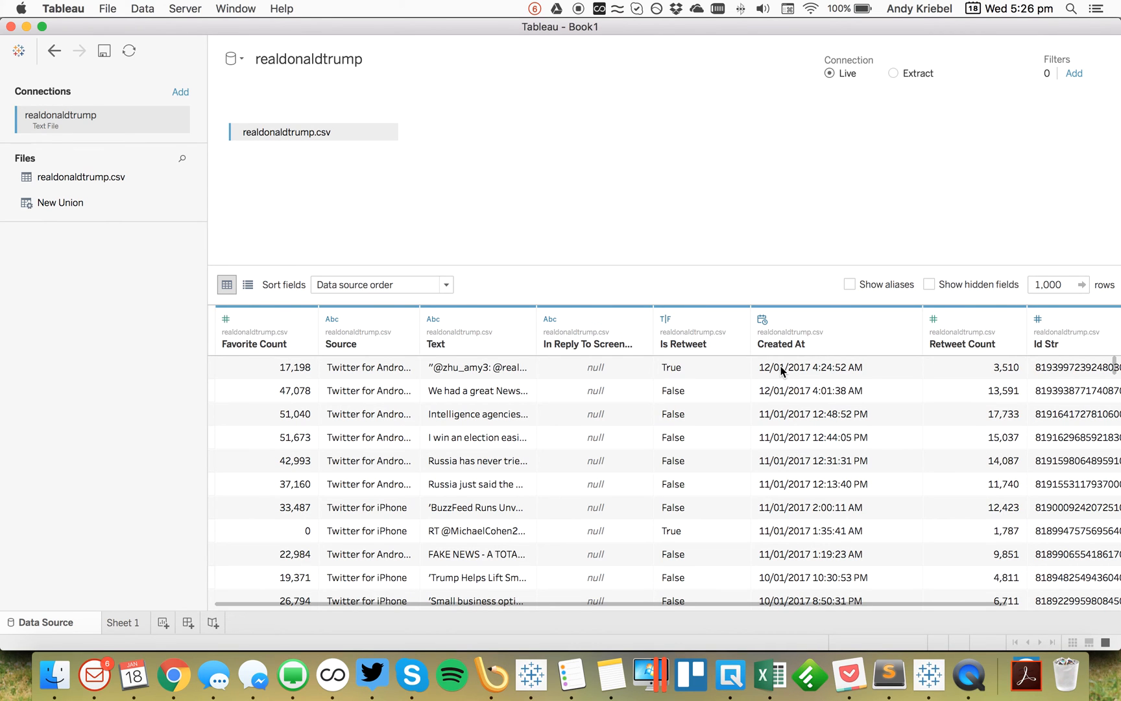
mouse_move(868, 511)
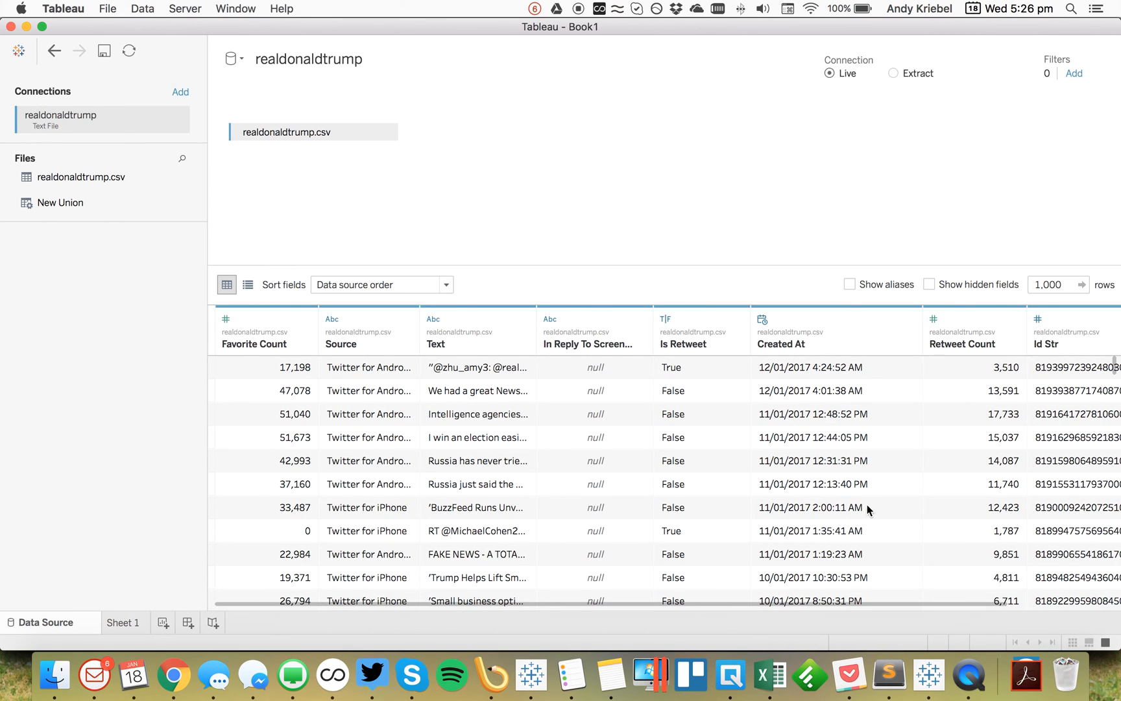
left_click(123, 622)
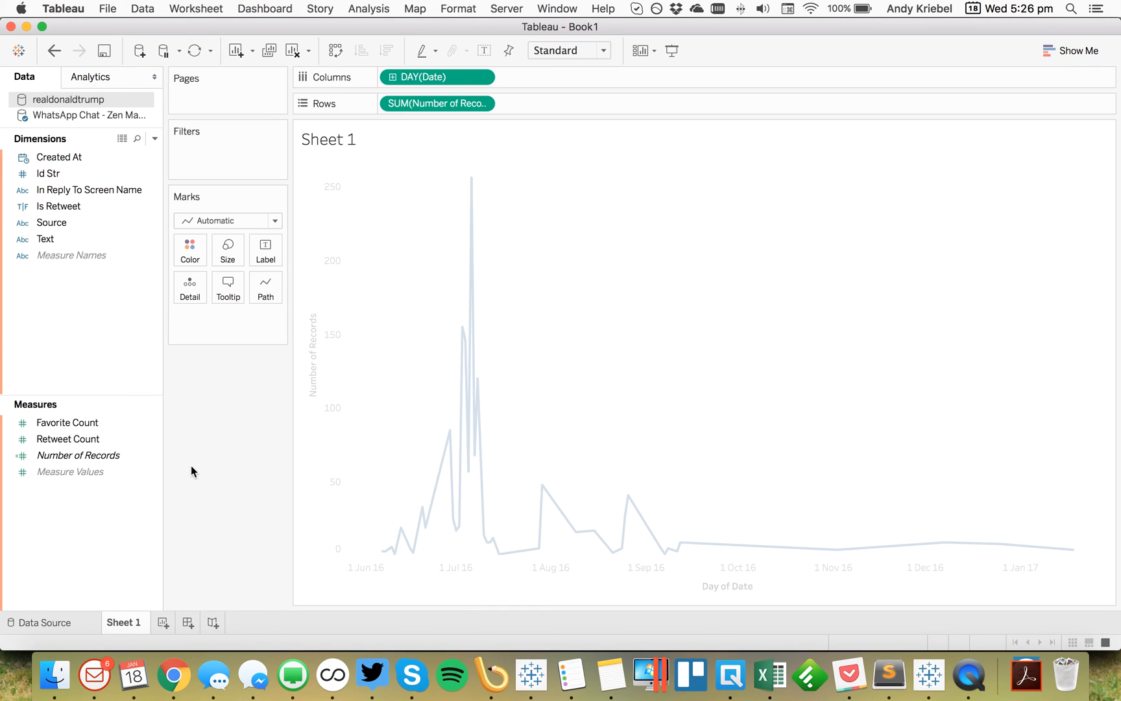
On new Sheet 2, plot Number of Records against continuous MONTH(Created At)
left_click(210, 622)
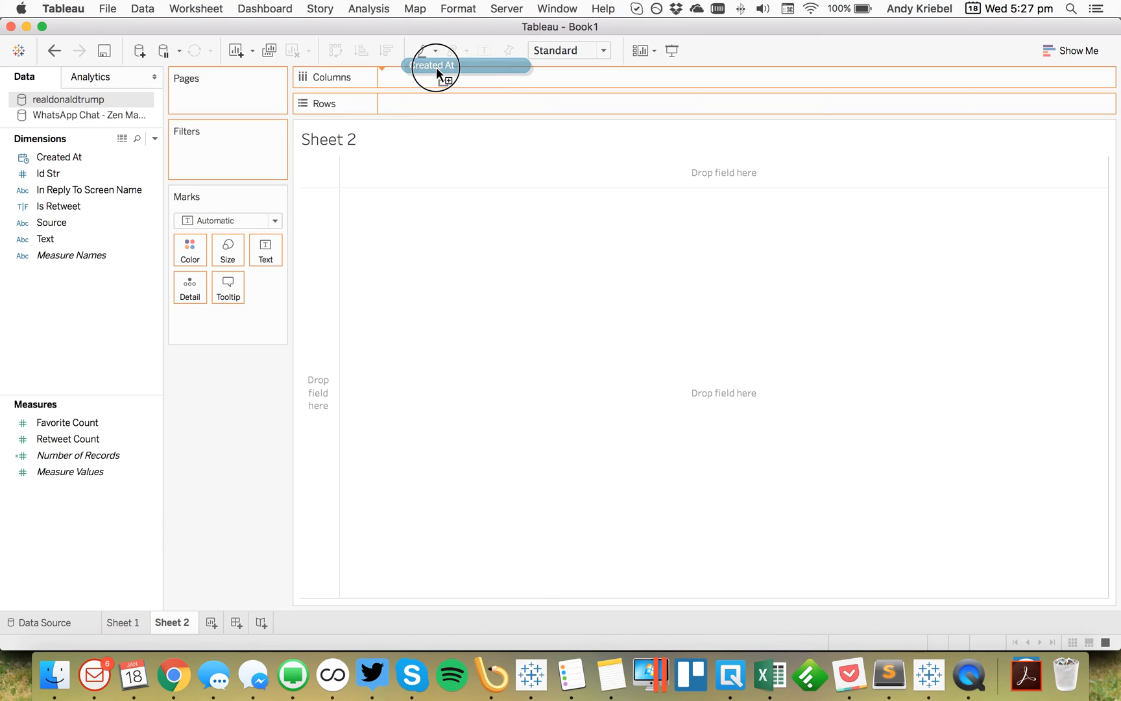
left_click_drag(56, 156, 433, 65)
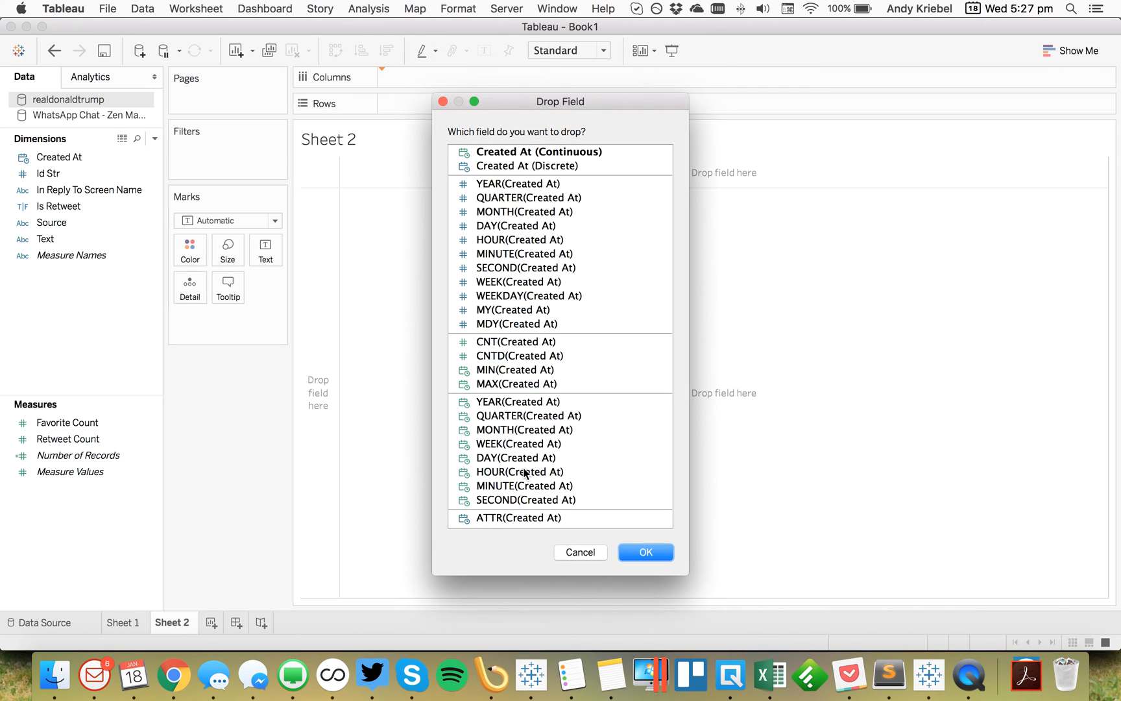
left_click(524, 429)
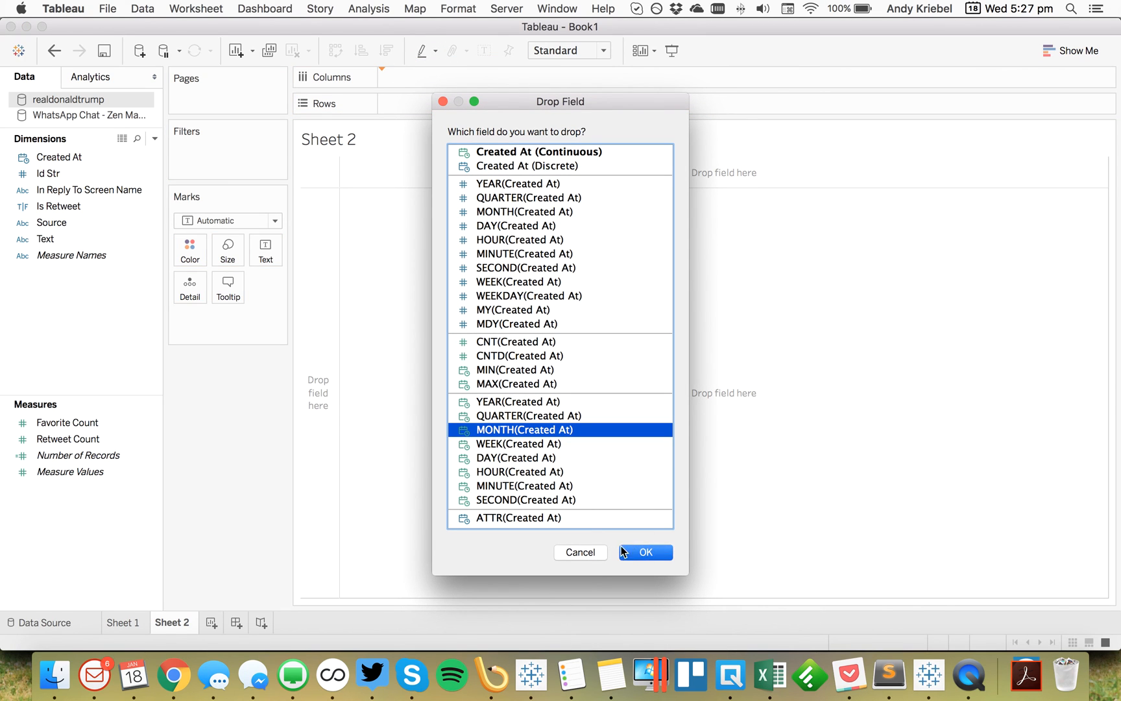
left_click(644, 551)
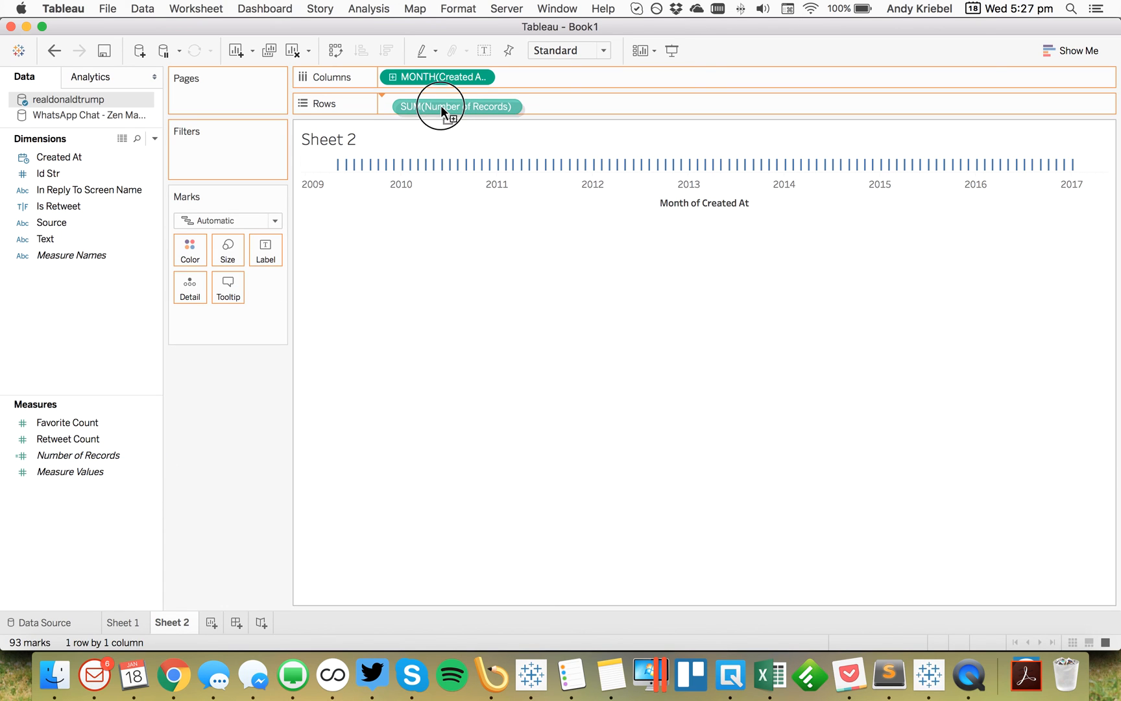
left_click(456, 106)
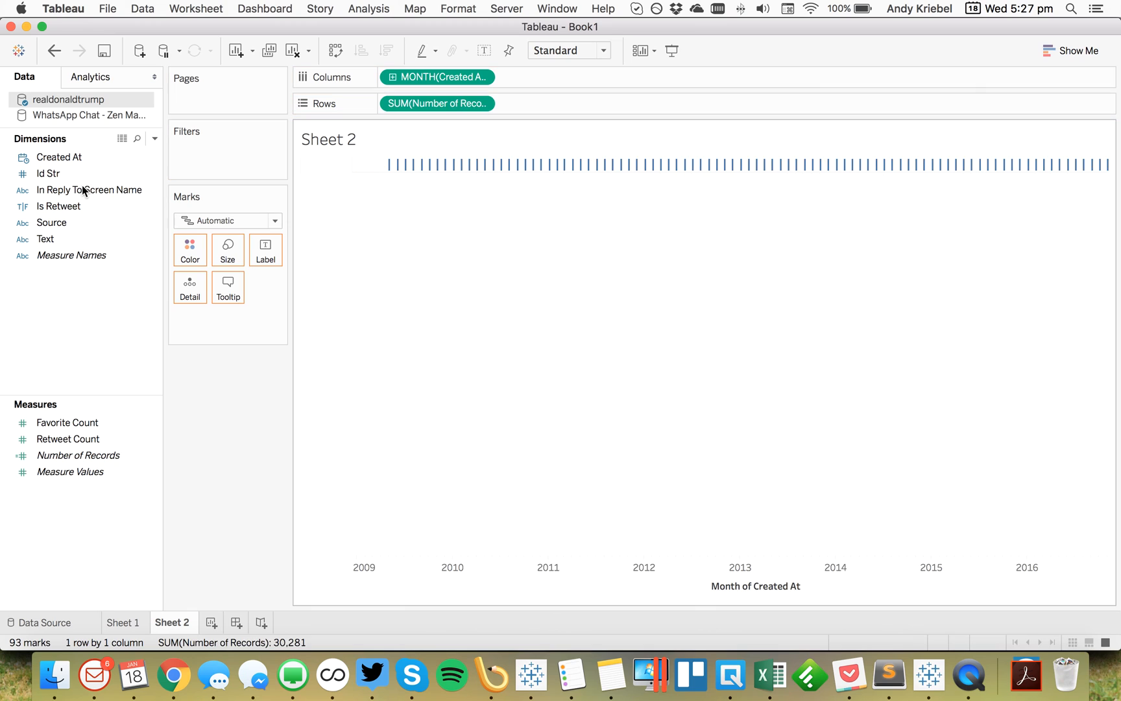